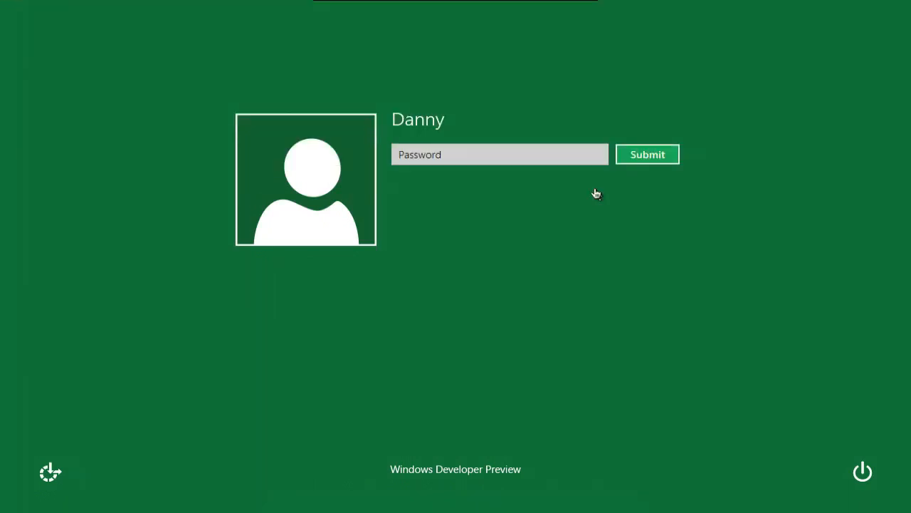
mouse_move(594, 192)
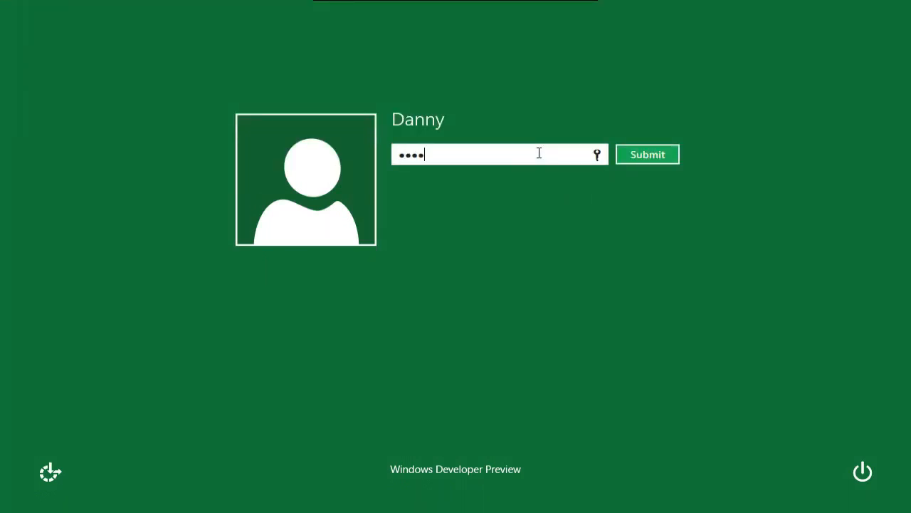
Submit the account password on the lock screen to sign in.
left_click(647, 154)
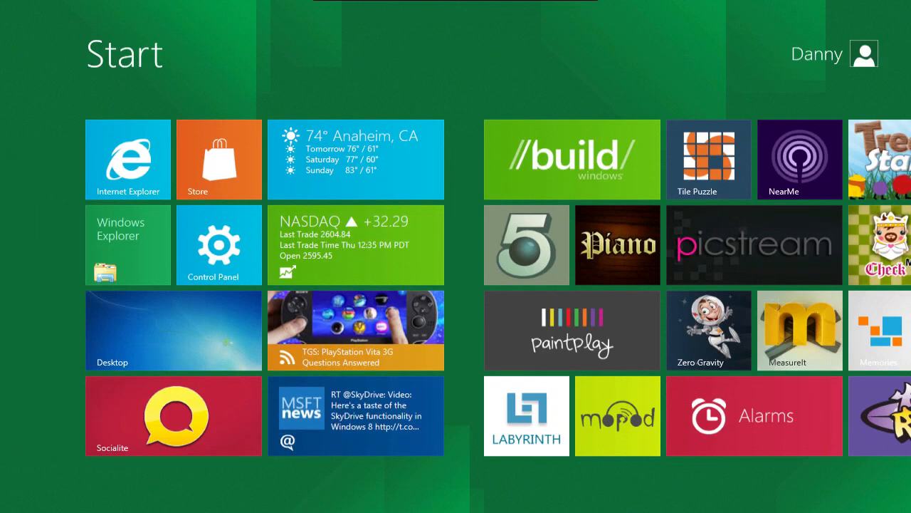
mouse_move(542, 158)
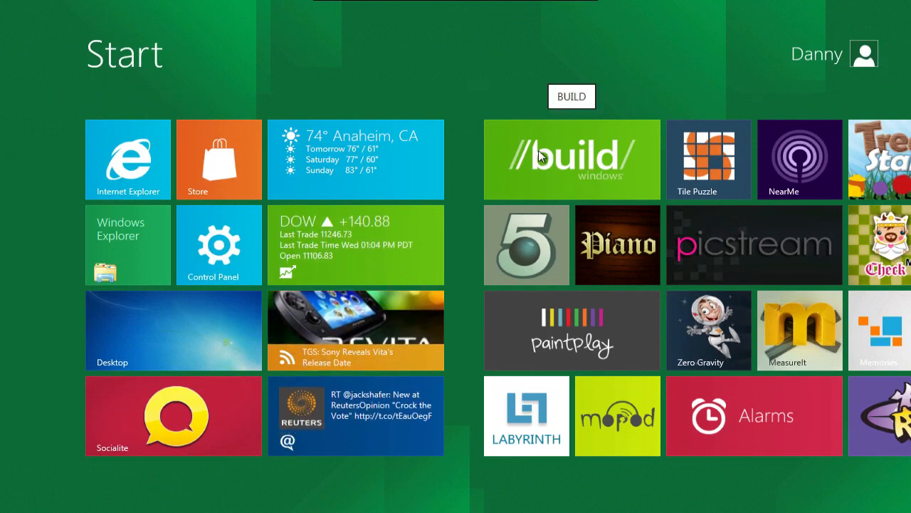
mouse_move(537, 92)
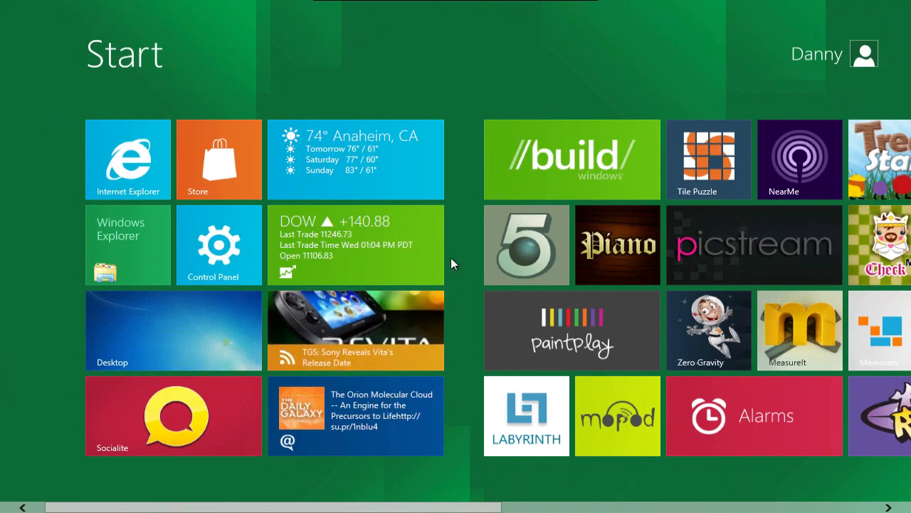
mouse_move(224, 346)
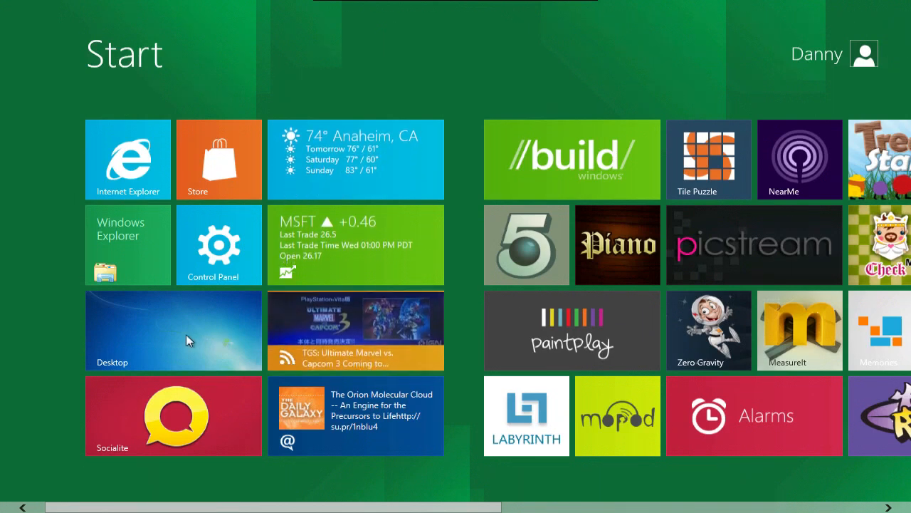
left_click(173, 330)
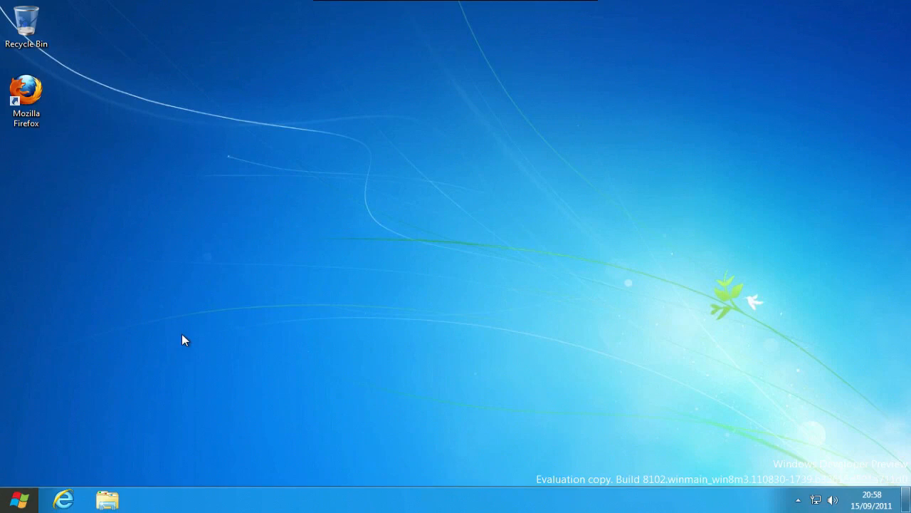
left_click(11, 498)
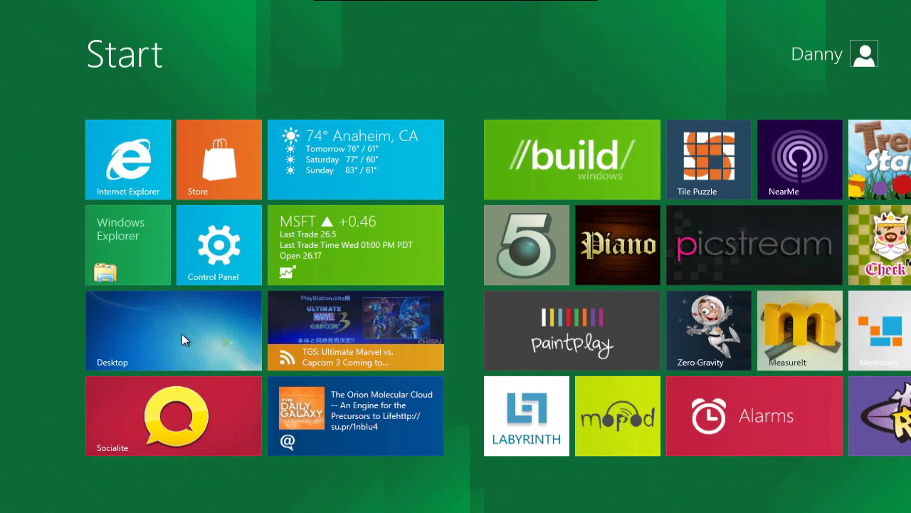
mouse_move(479, 89)
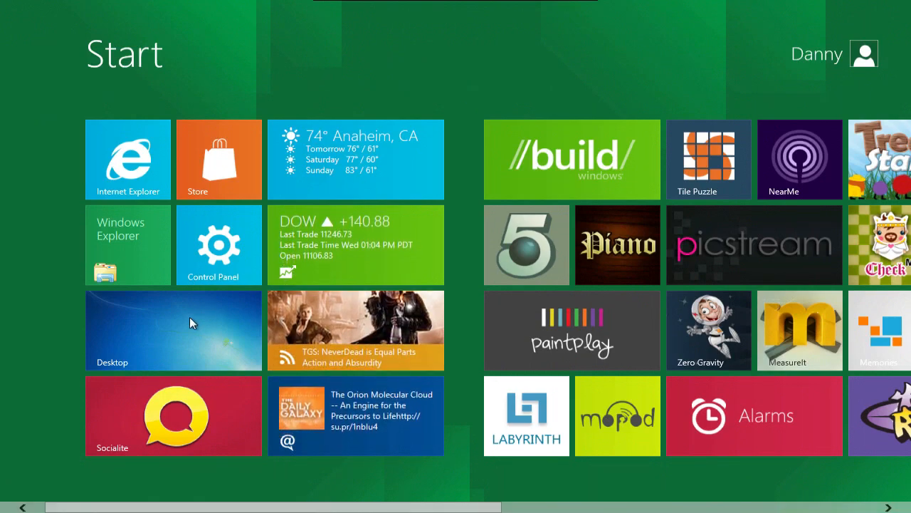
left_click(172, 329)
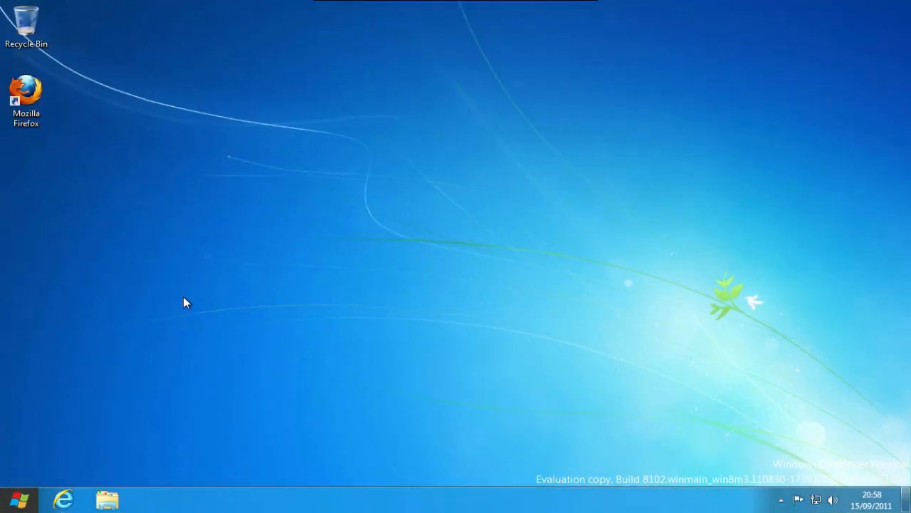
mouse_move(20, 498)
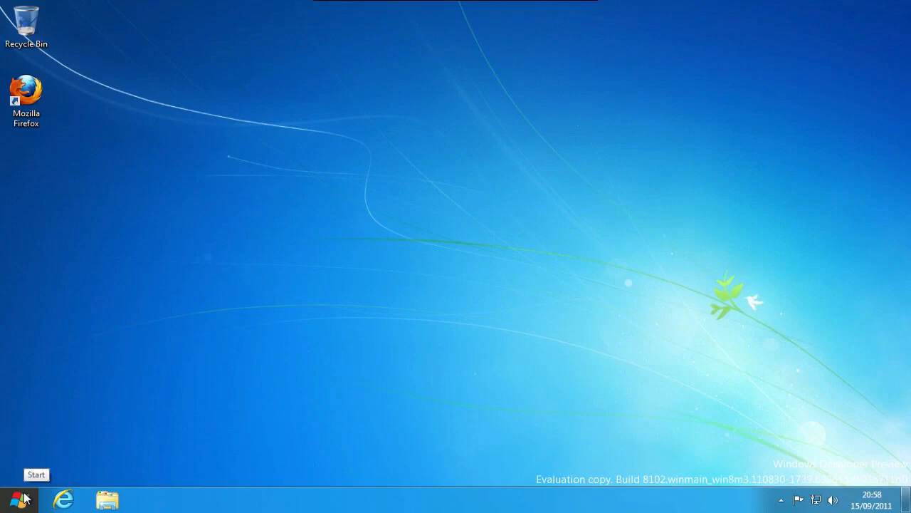
left_click(10, 497)
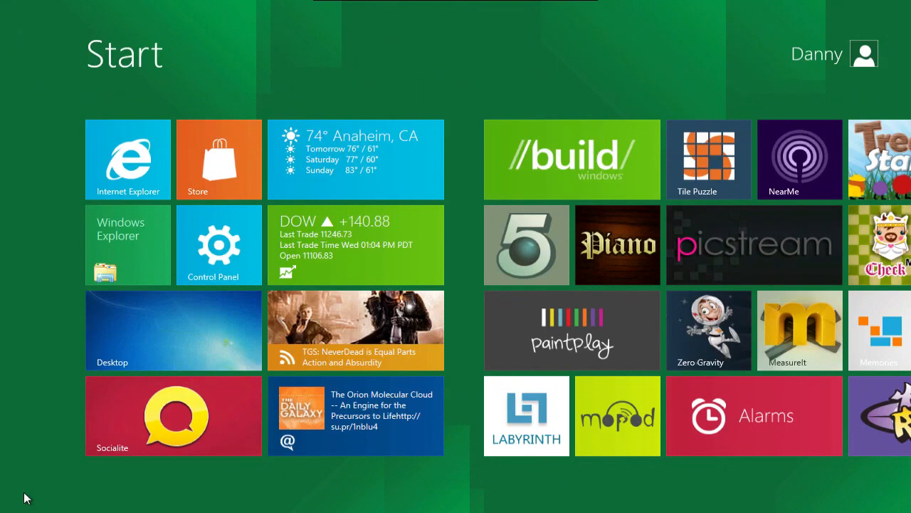
mouse_move(138, 16)
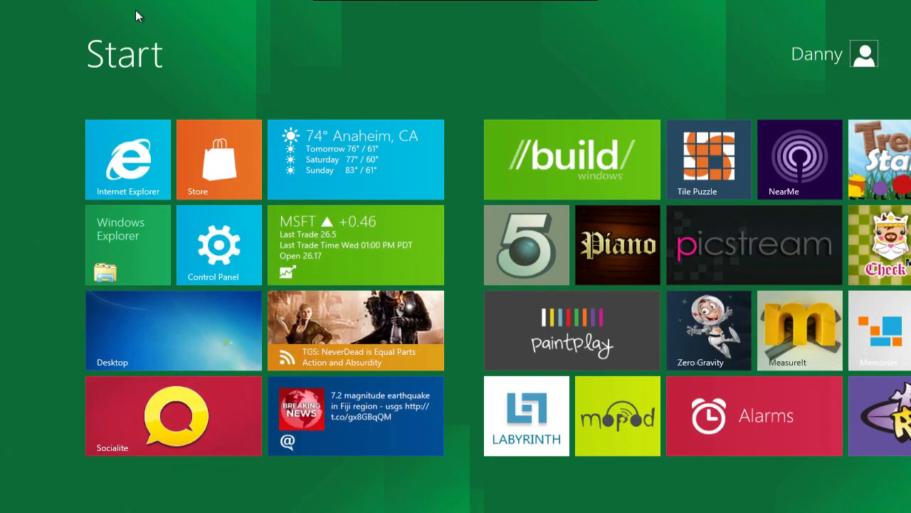
mouse_move(400, 41)
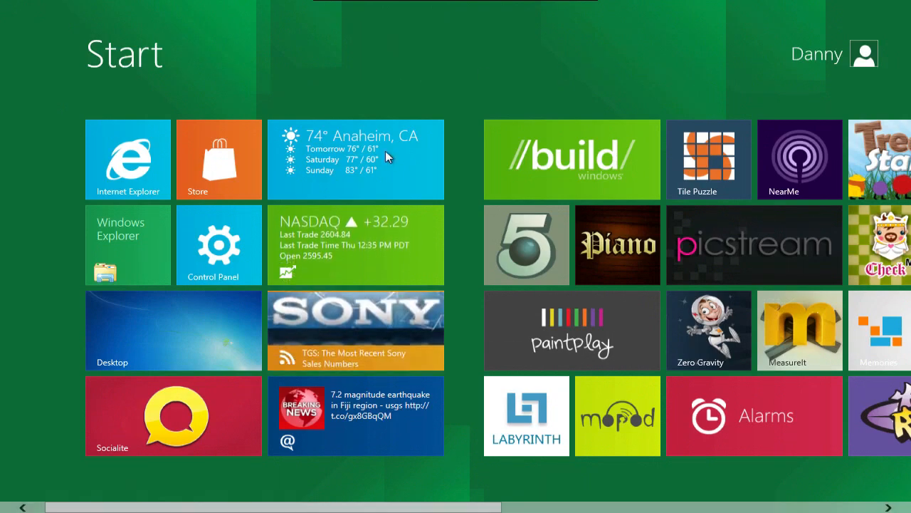
scroll("right", 3)
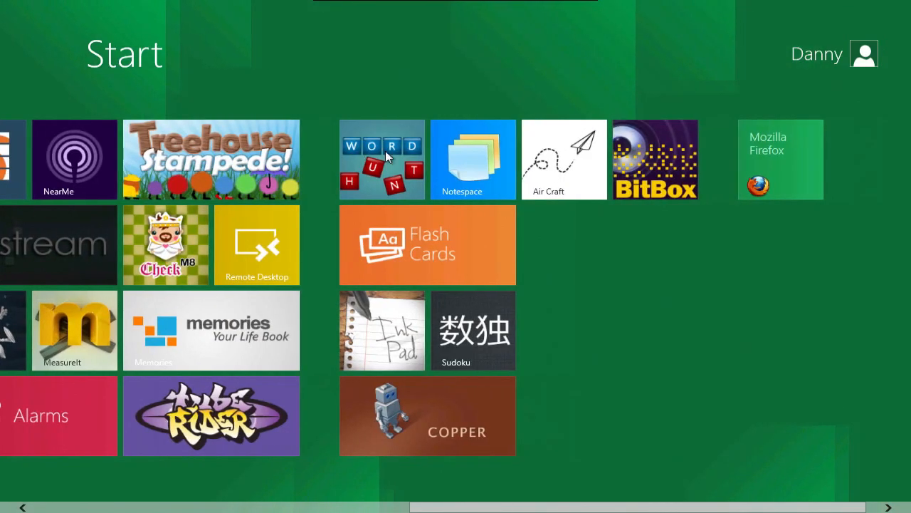
scroll("left", 3)
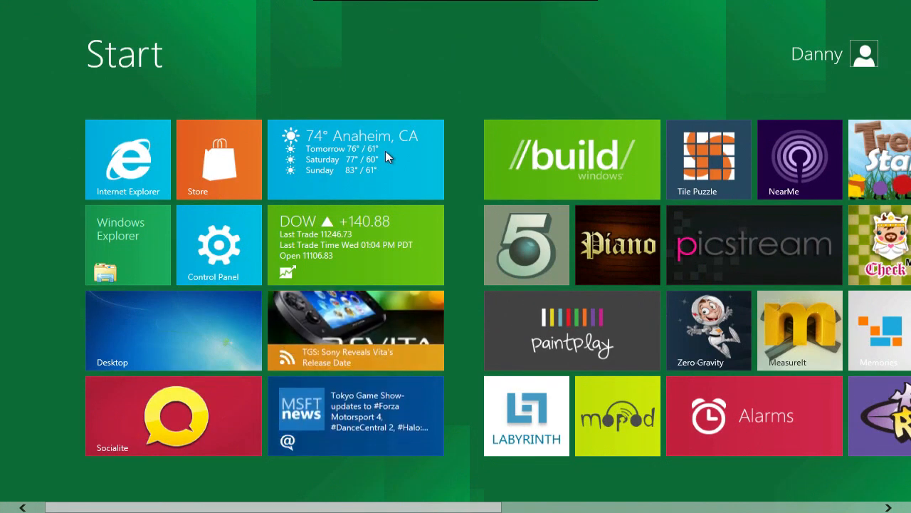
mouse_move(409, 75)
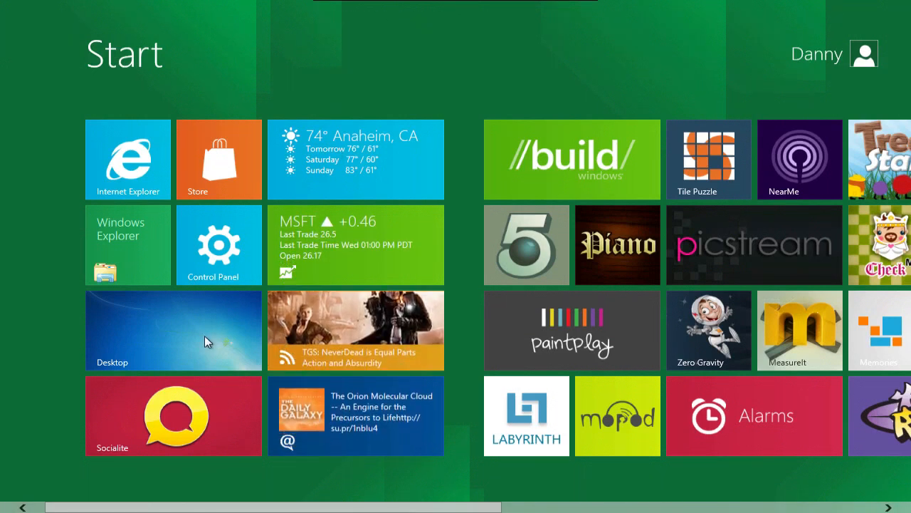
mouse_move(291, 129)
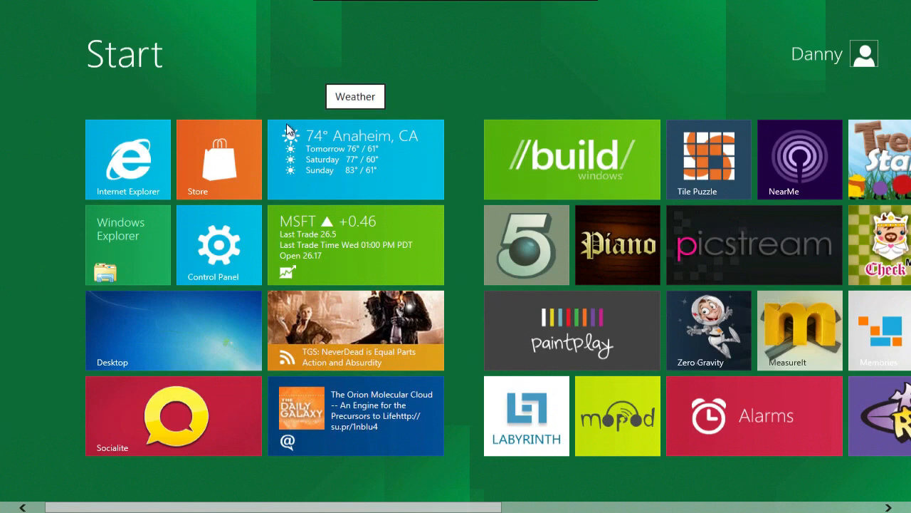
mouse_move(319, 83)
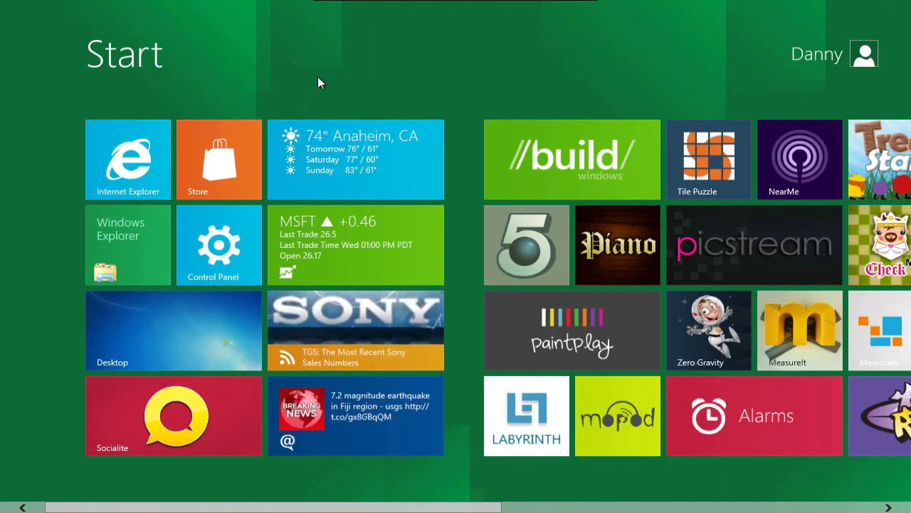
mouse_move(135, 160)
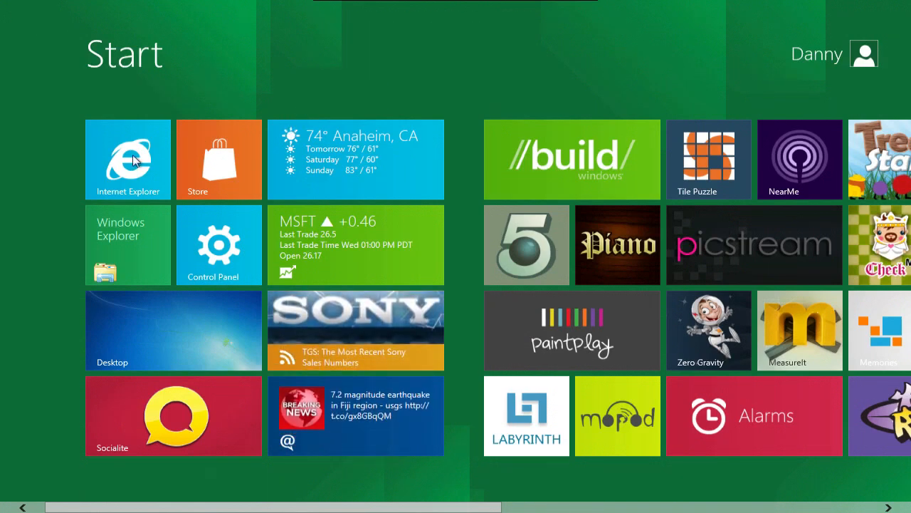
left_click(127, 159)
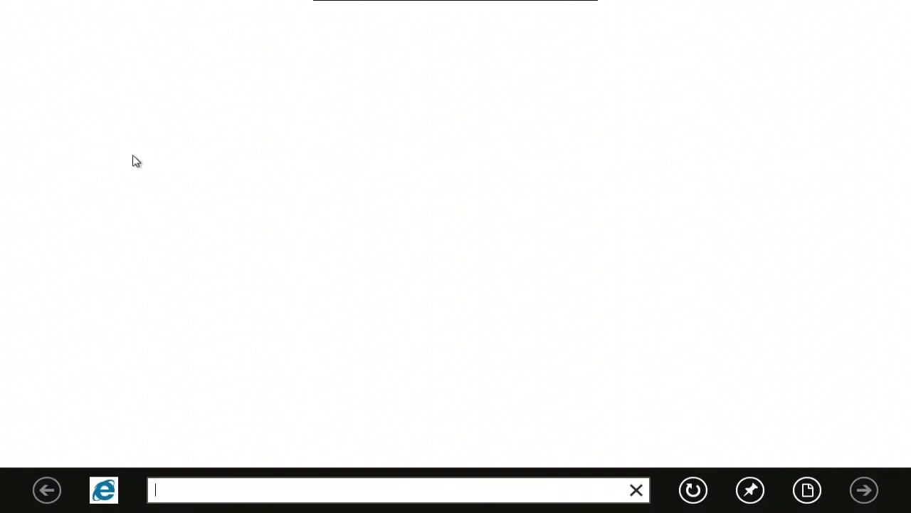
type("http://www.youtube.com/")
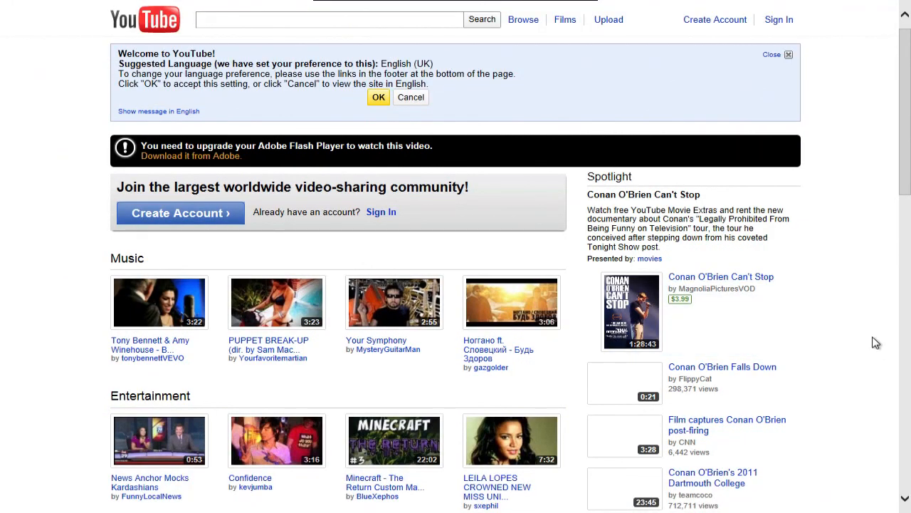
Scroll the YouTube home page through Most Viewed, Top Favourited and Featured lists.
scroll("down", 3)
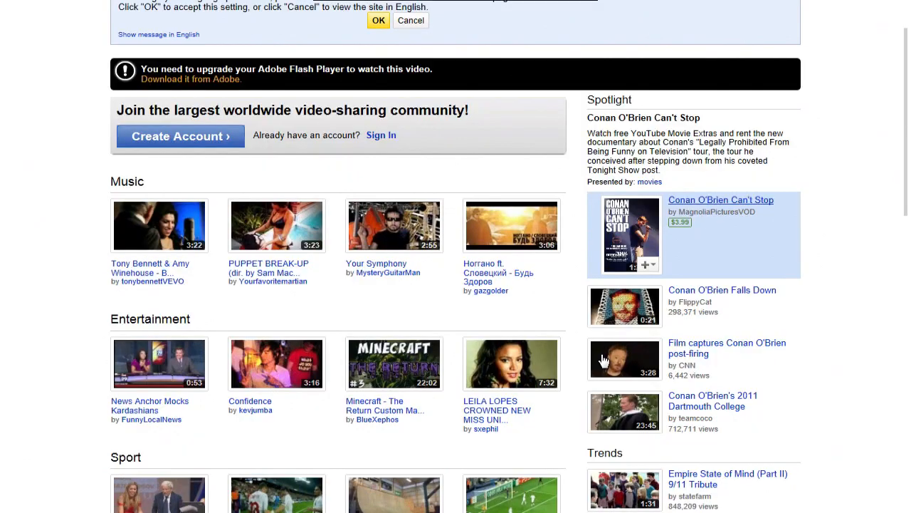
scroll("up", 3)
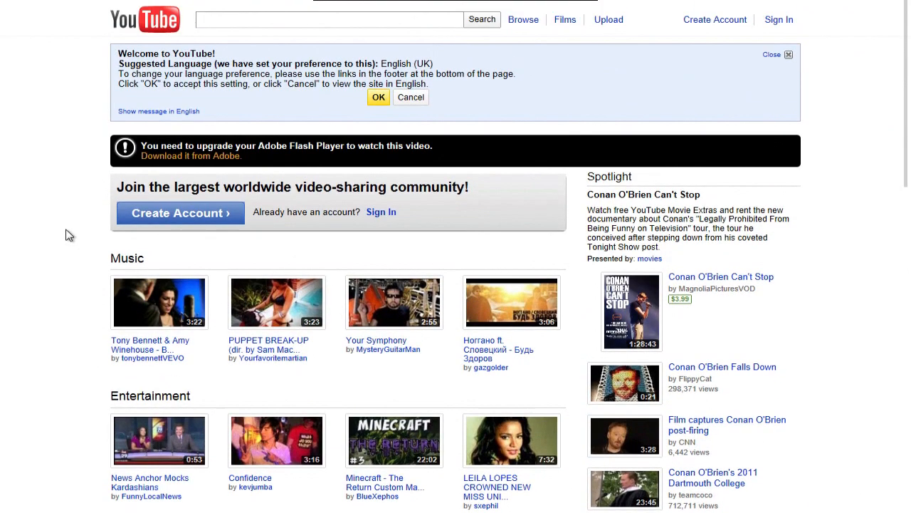
scroll("down", 3)
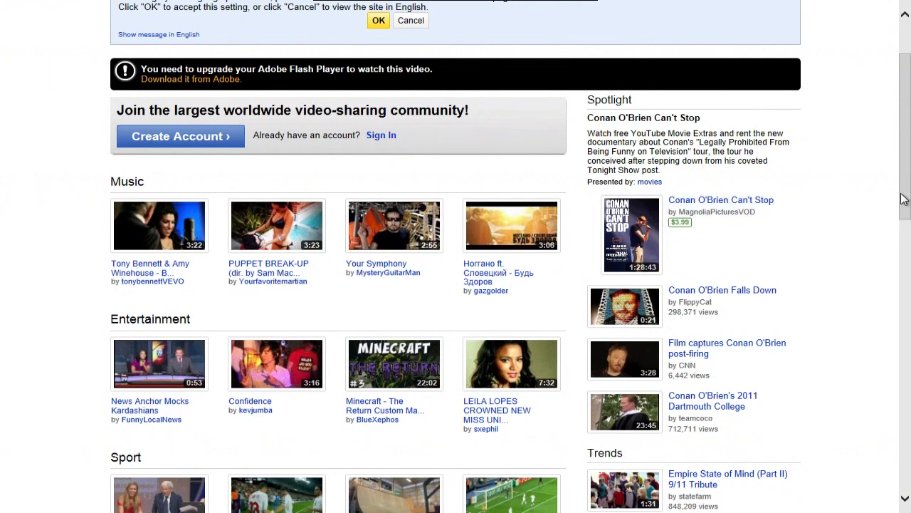
mouse_move(819, 228)
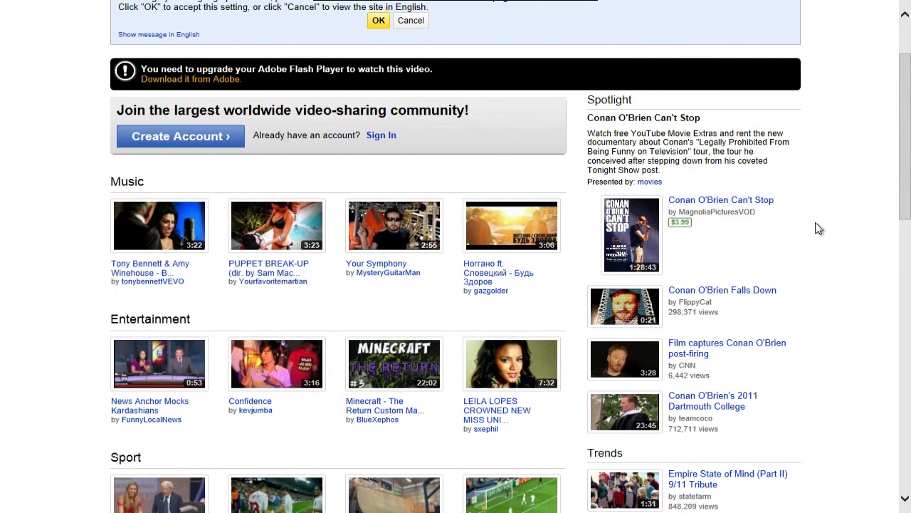
scroll("down", 3)
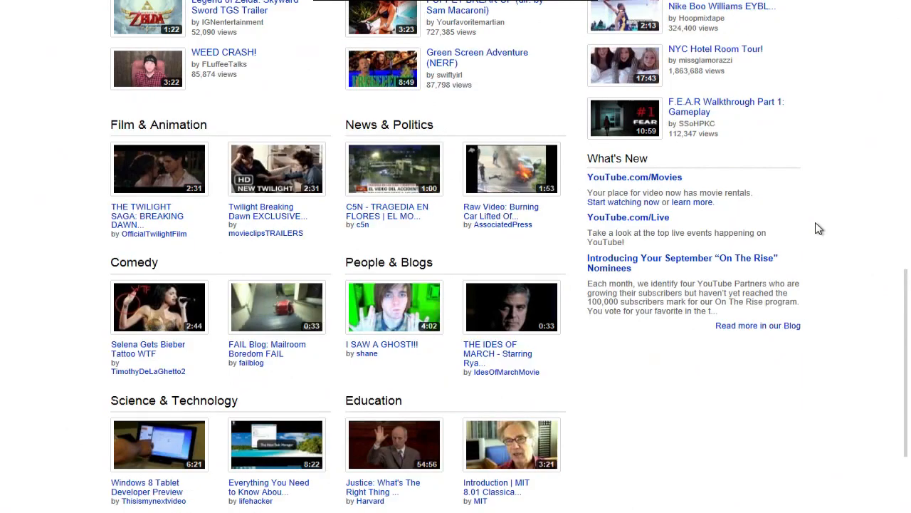
scroll("up", 3)
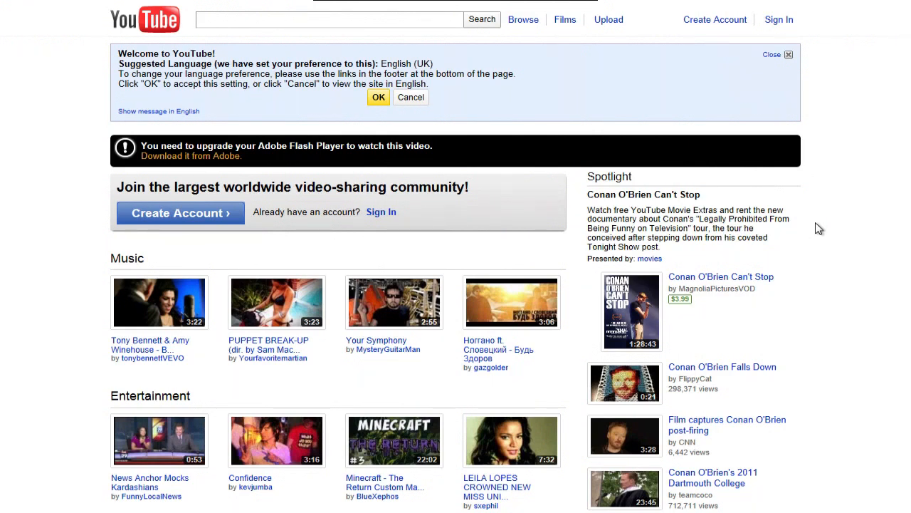
scroll("down", 3)
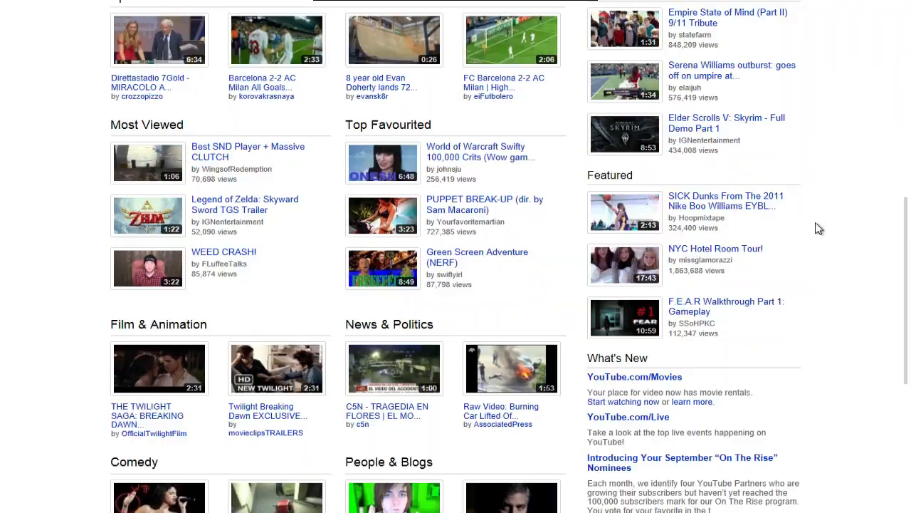
scroll("up", 3)
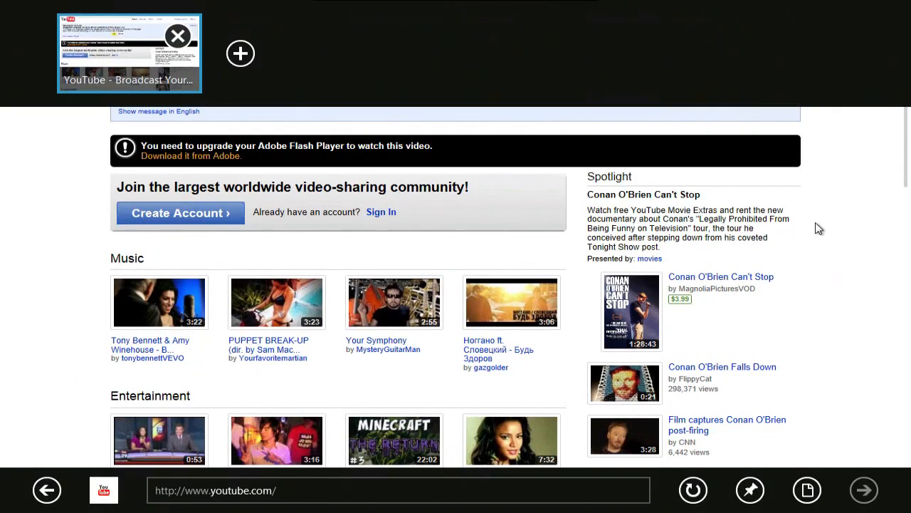
mouse_move(531, 395)
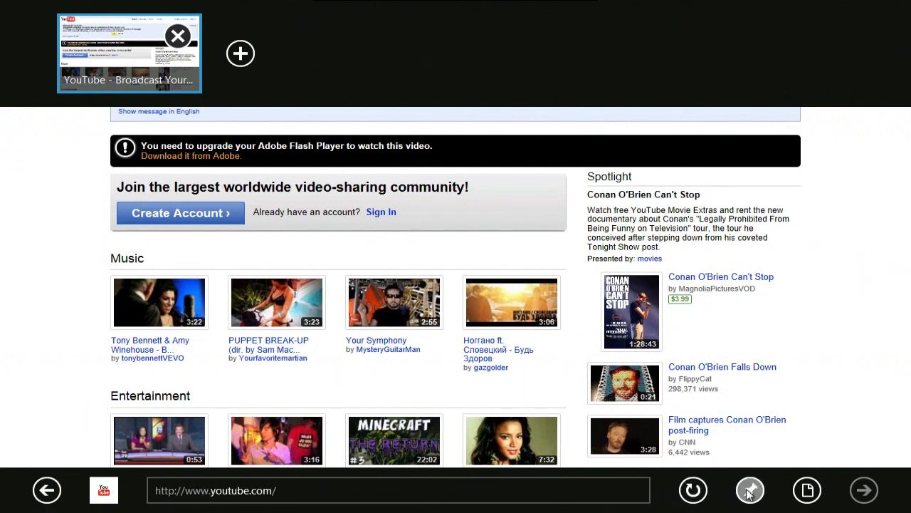
Tap the app bar's pin button, then go back to the Start screen.
left_click(749, 490)
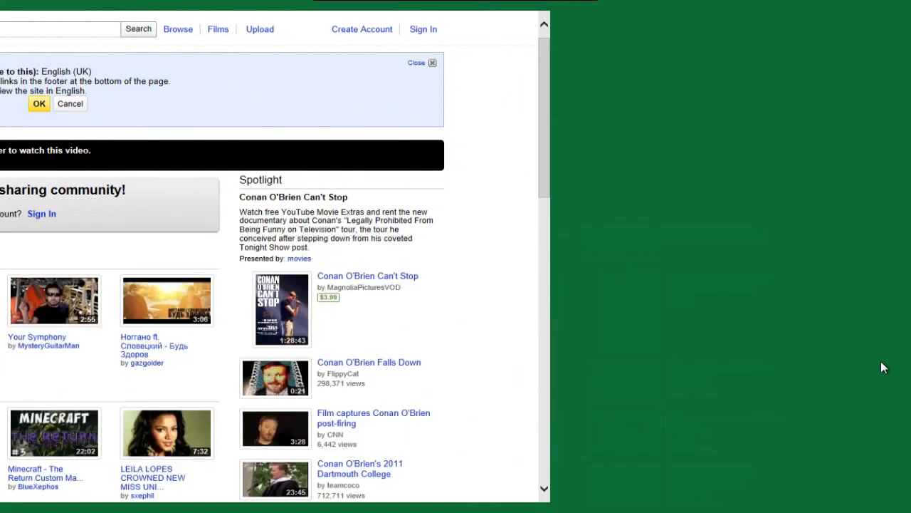
key("Super")
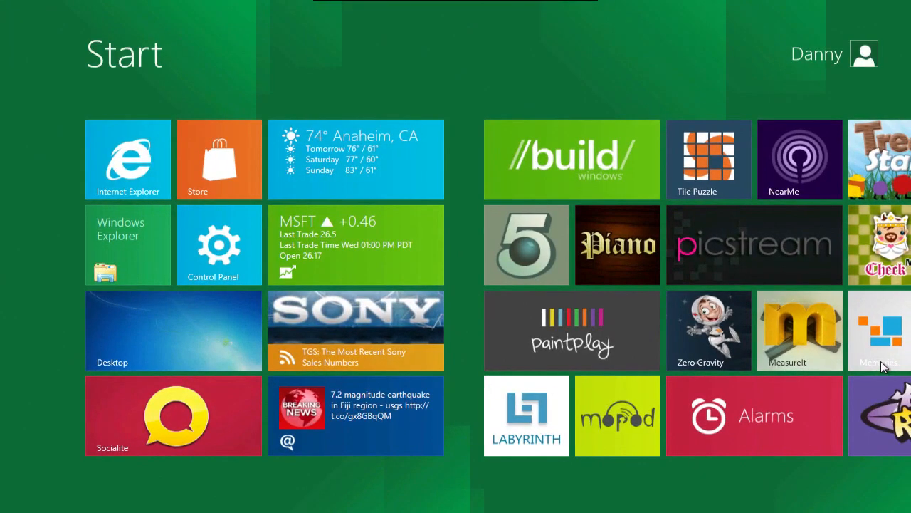
left_click(355, 159)
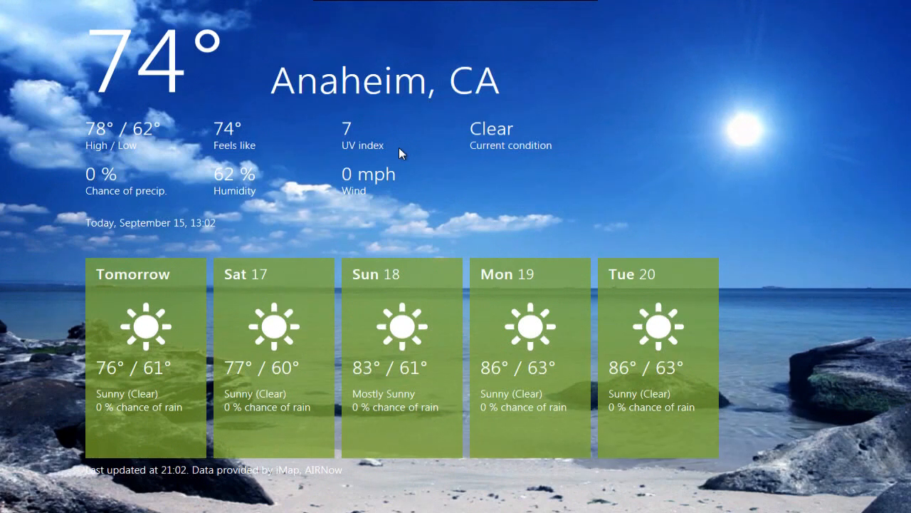
mouse_move(272, 327)
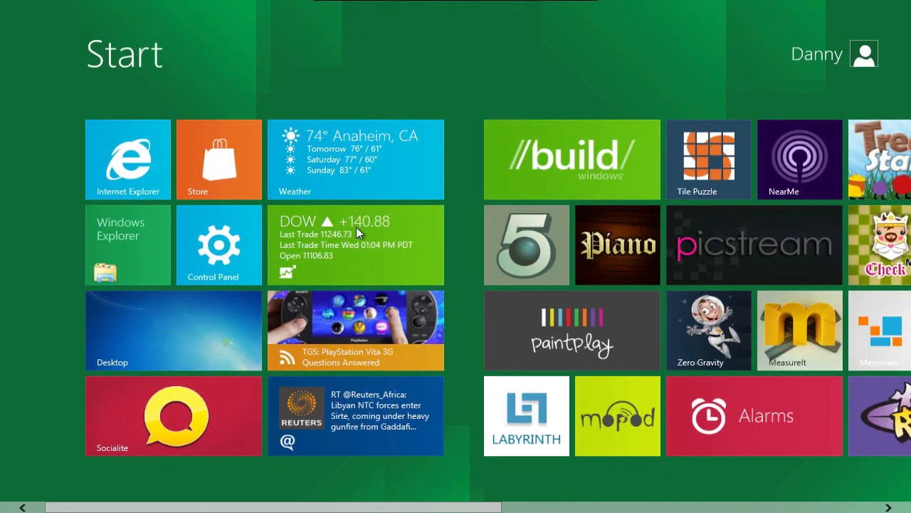
View DOW and MSFT monthly charts in Stocks, then return to Start.
left_click(355, 244)
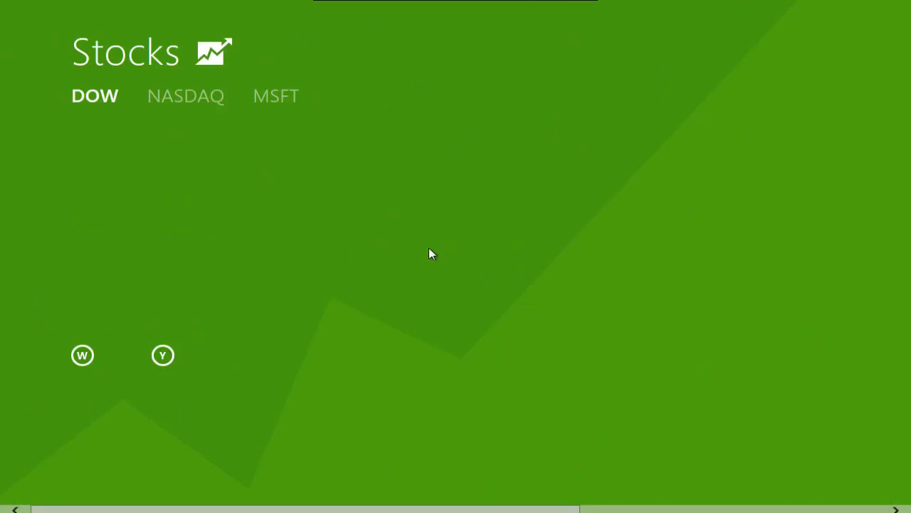
mouse_move(286, 100)
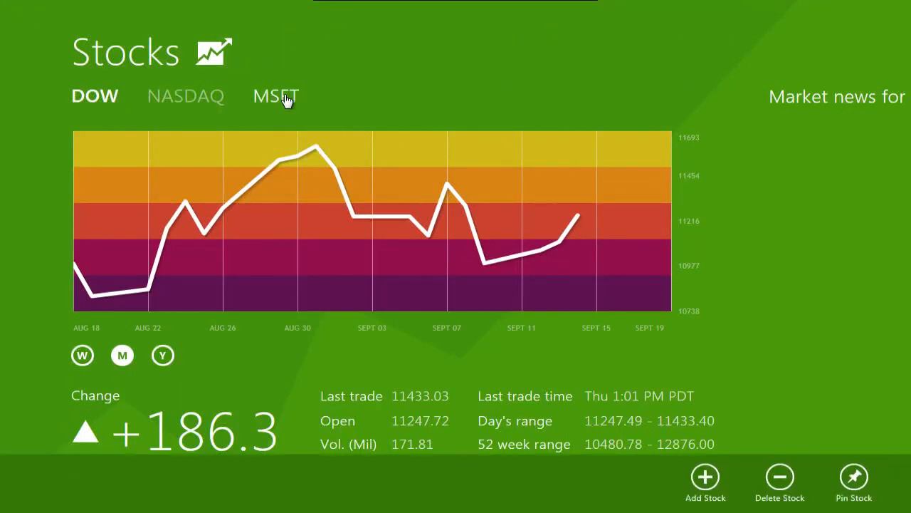
left_click(276, 95)
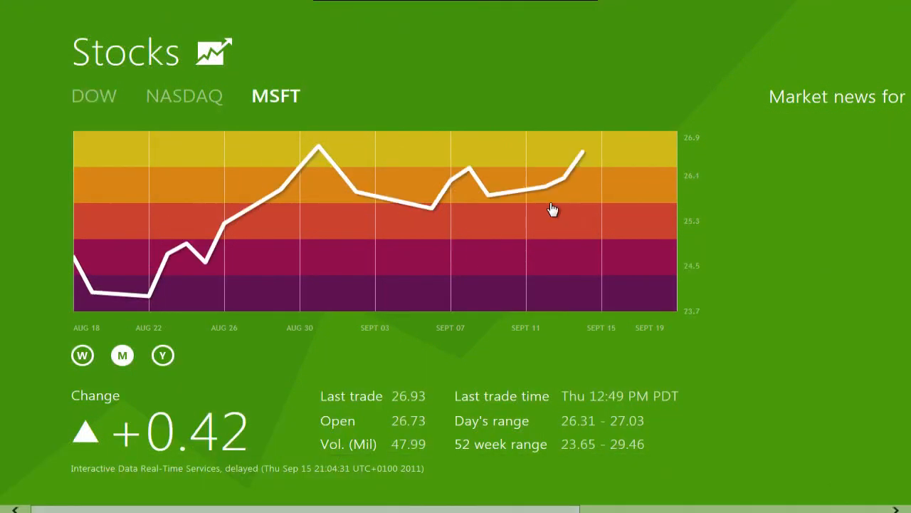
mouse_move(554, 208)
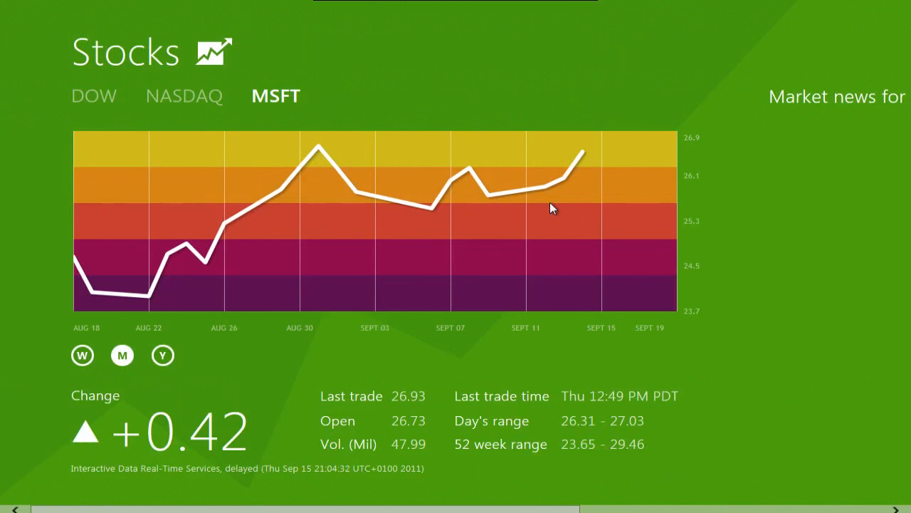
mouse_move(592, 146)
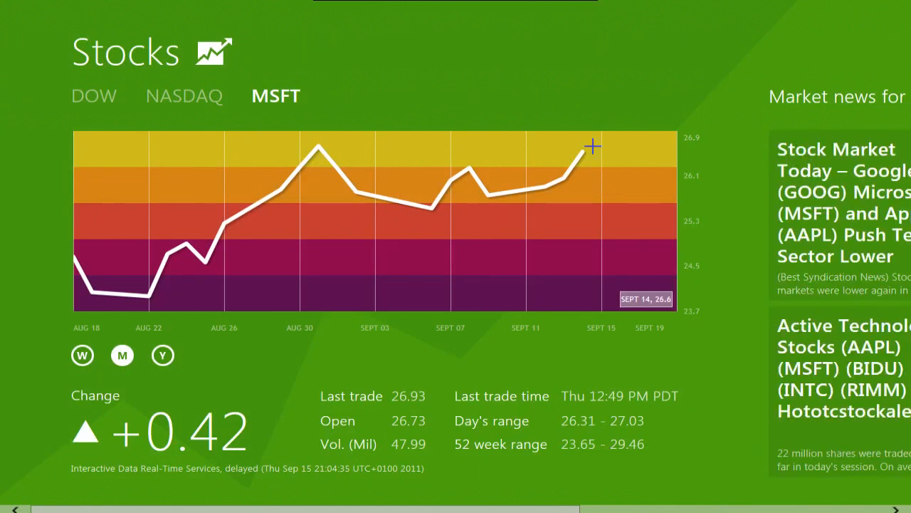
mouse_move(840, 249)
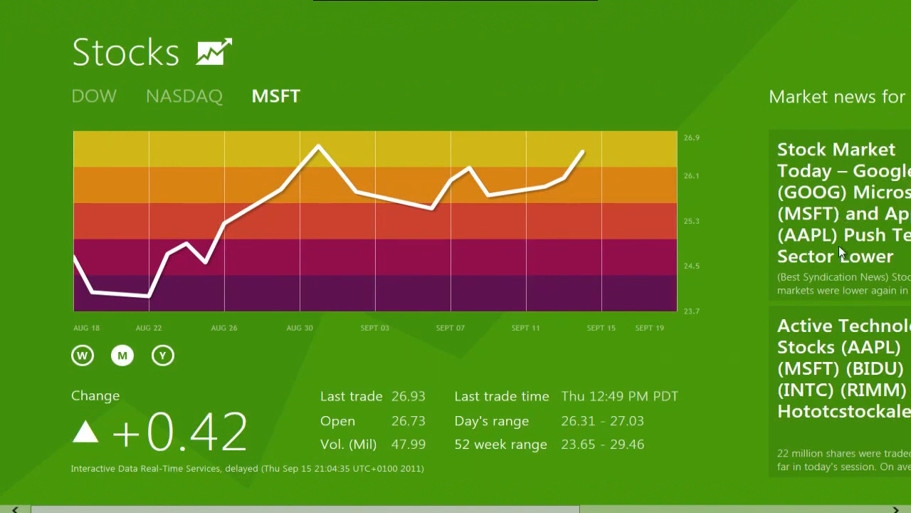
mouse_move(674, 345)
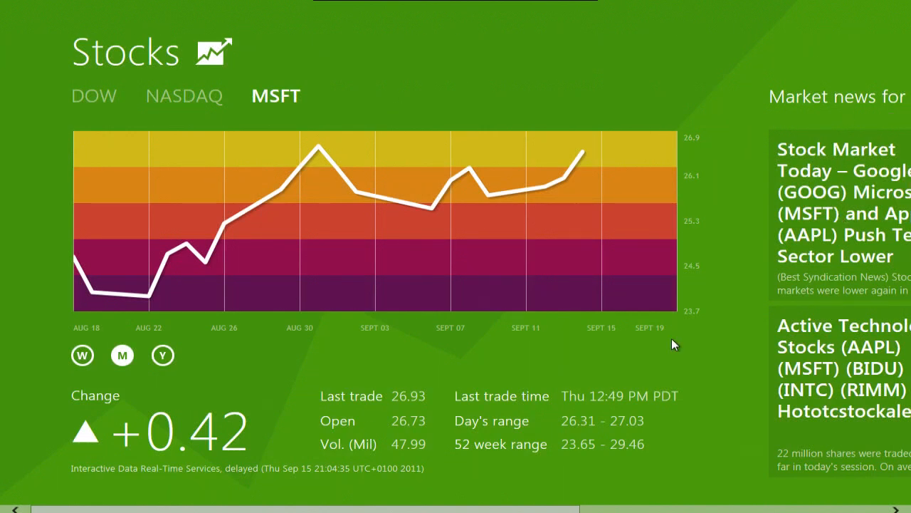
key("Super")
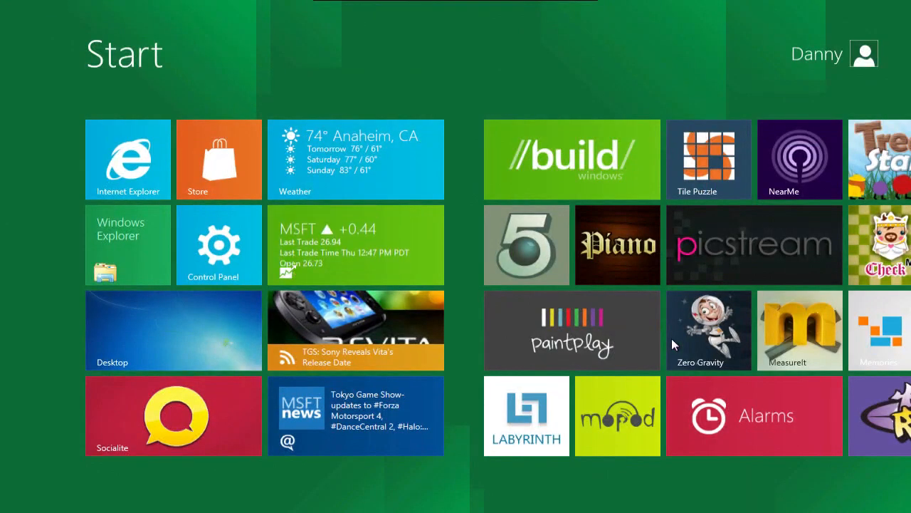
mouse_move(466, 323)
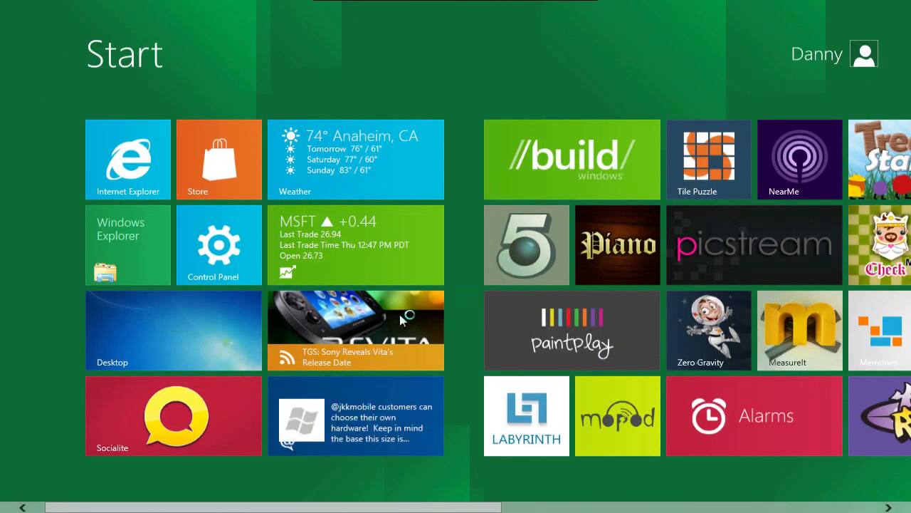
mouse_move(363, 321)
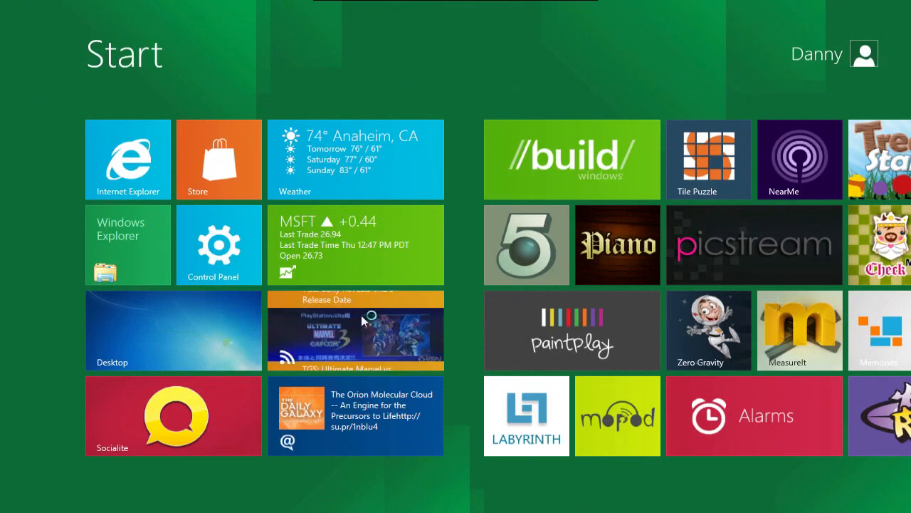
left_click(355, 330)
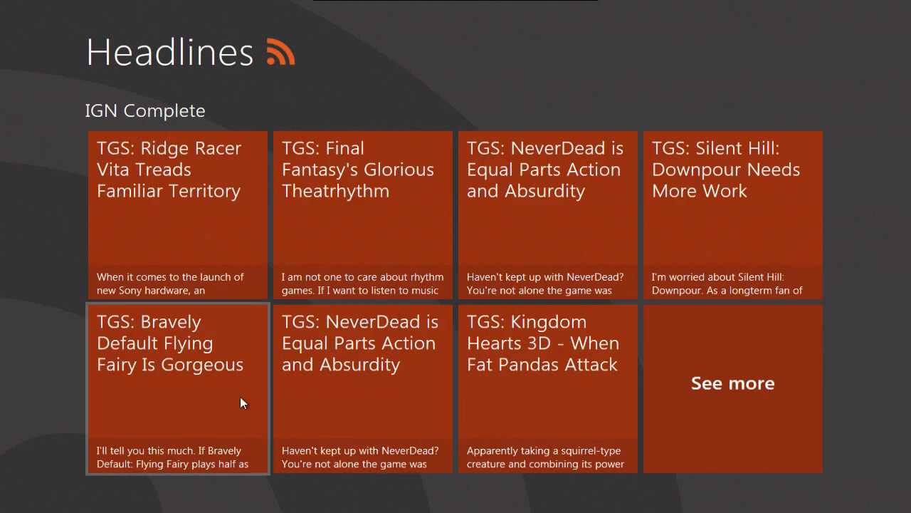
mouse_move(473, 249)
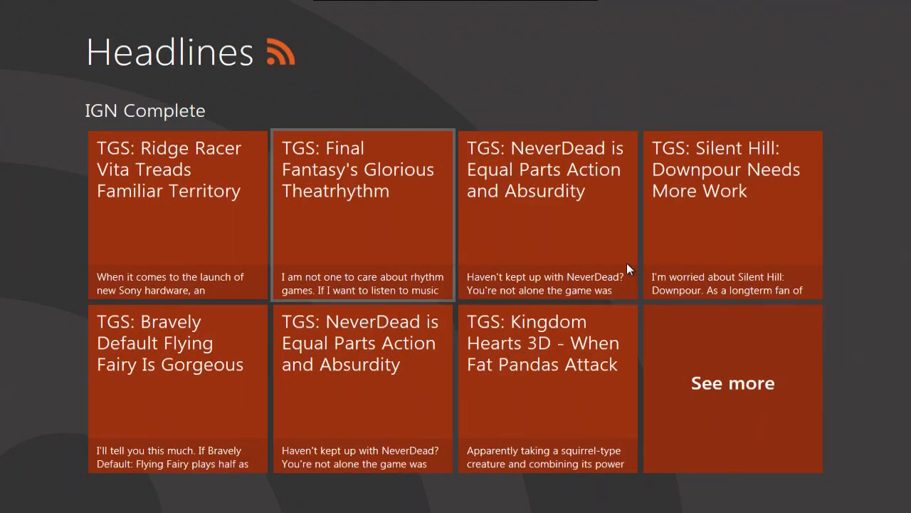
mouse_move(374, 250)
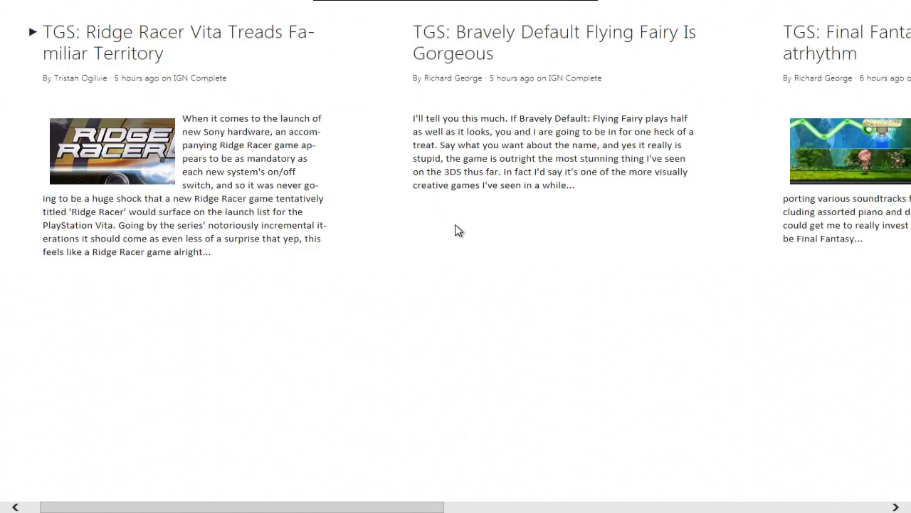
mouse_move(208, 197)
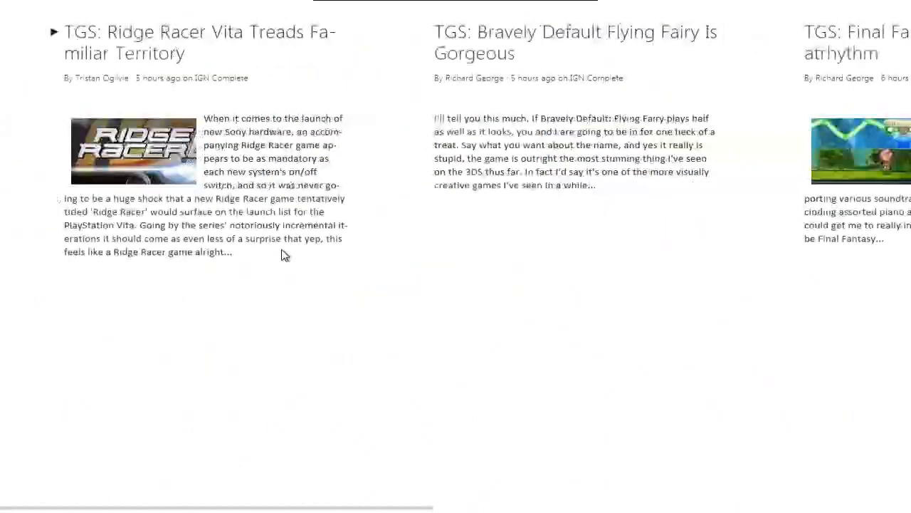
Scroll horizontally through the IGN headline previews to the Kingdom Hearts 3D story.
scroll("right", 3)
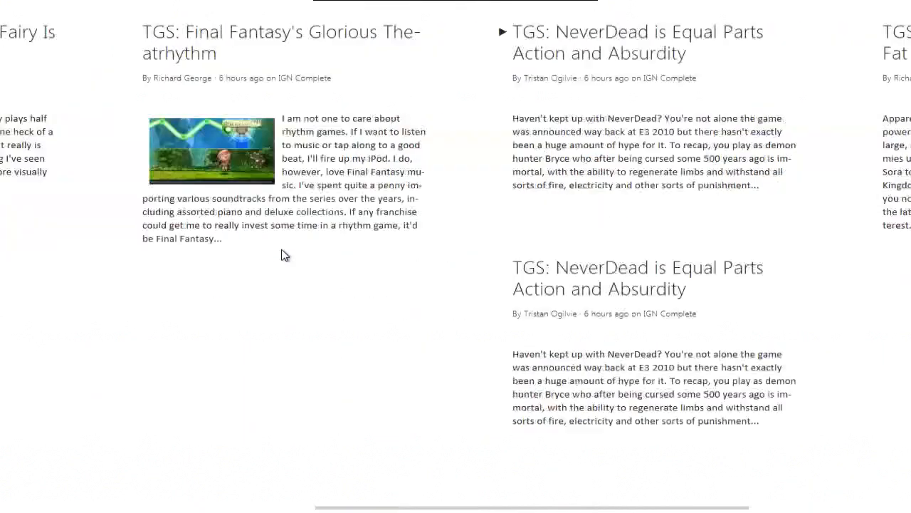
scroll("right", 3)
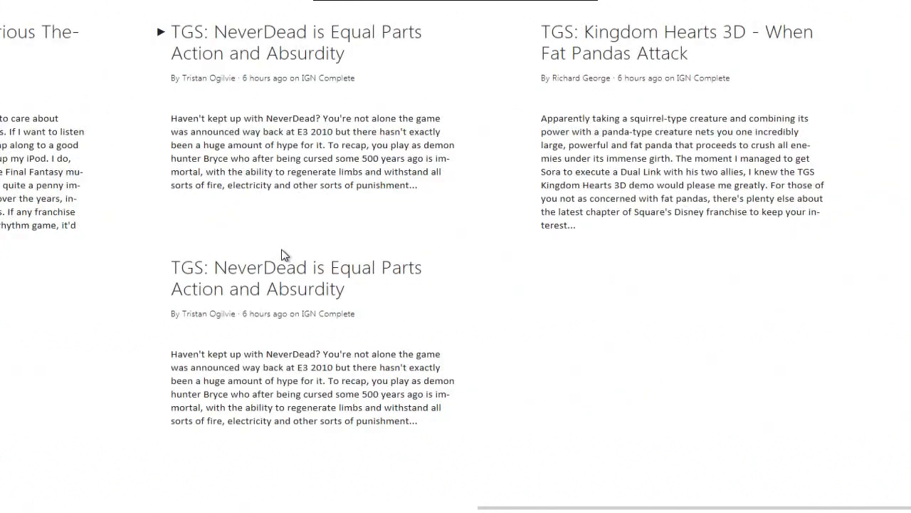
scroll("left", 3)
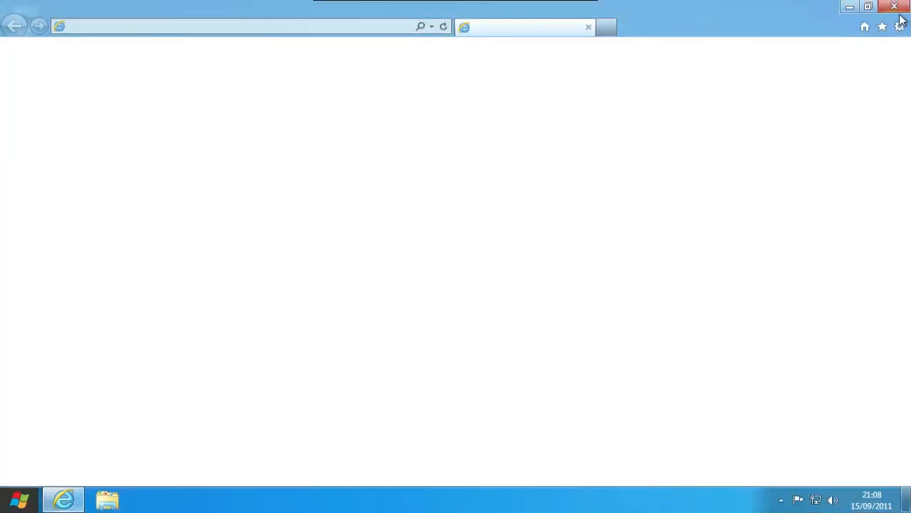
Close the blank desktop Internet Explorer window.
left_click(894, 6)
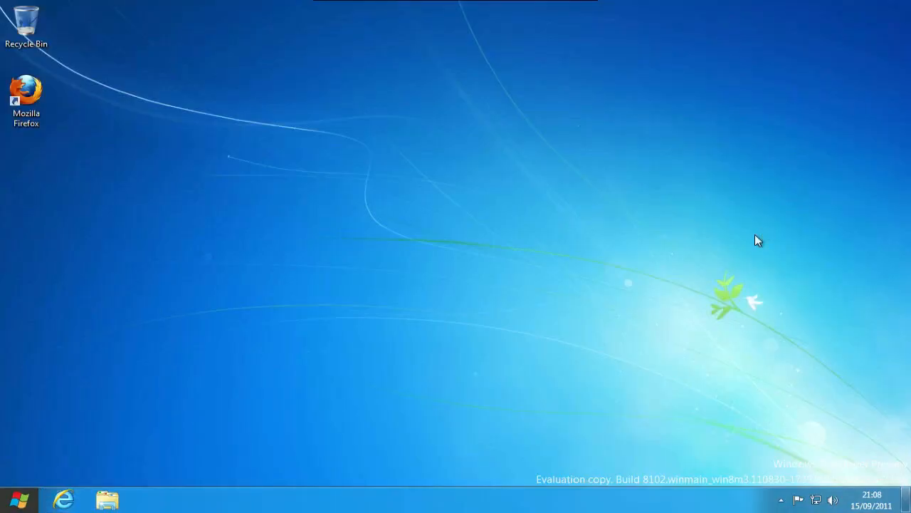
mouse_move(698, 231)
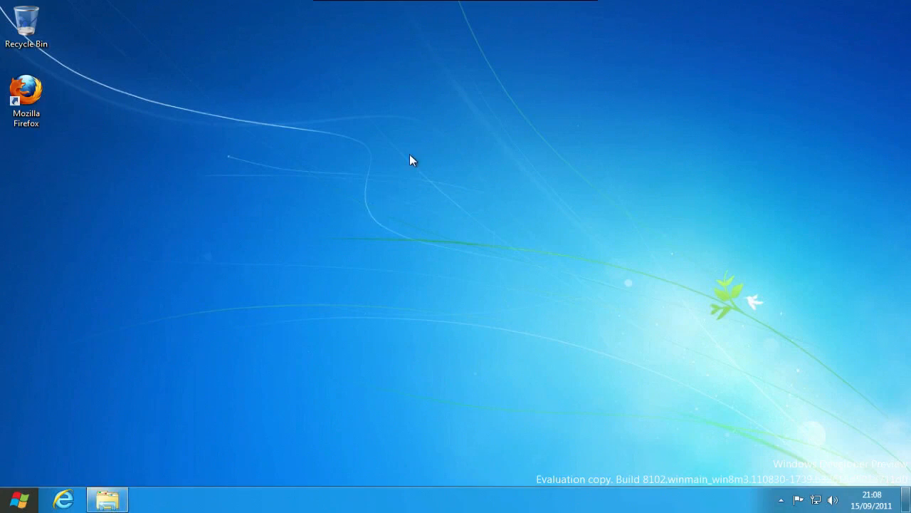
mouse_move(142, 484)
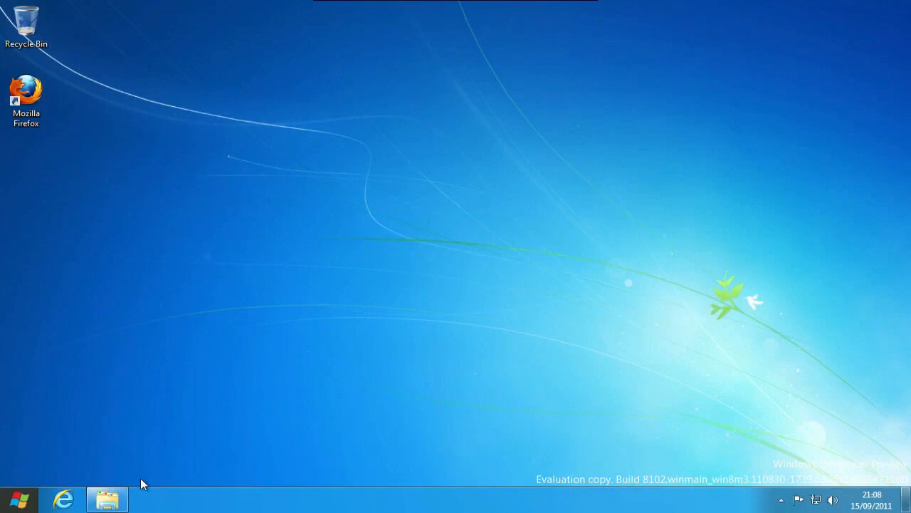
mouse_move(365, 299)
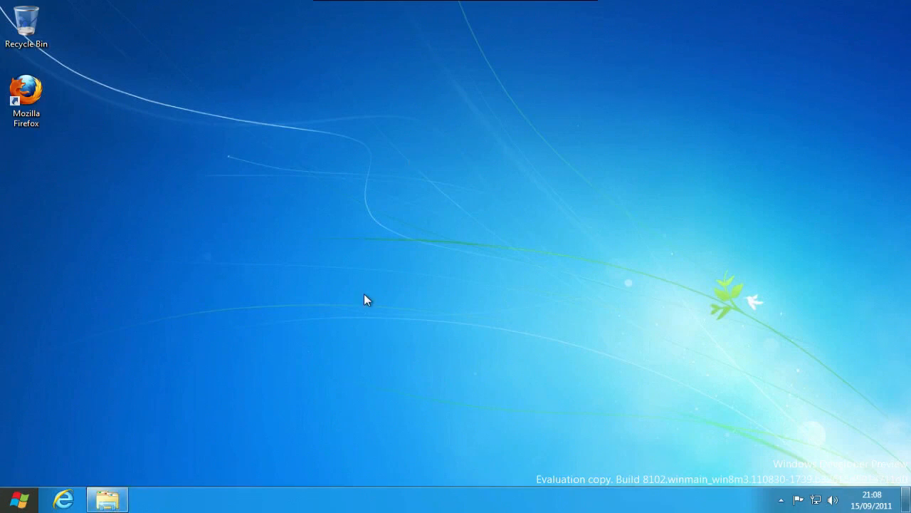
Open Windows Explorer, close the duplicate Libraries window and maximize the other.
left_click(106, 498)
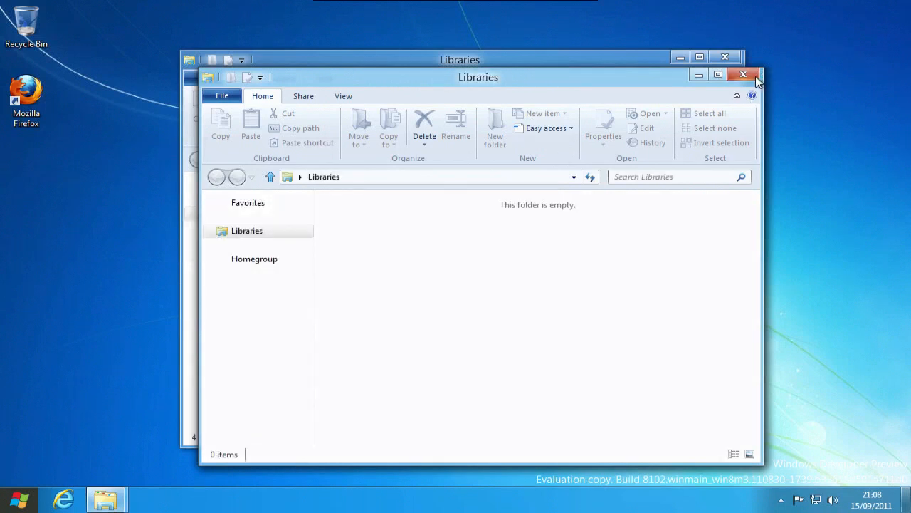
left_click(744, 74)
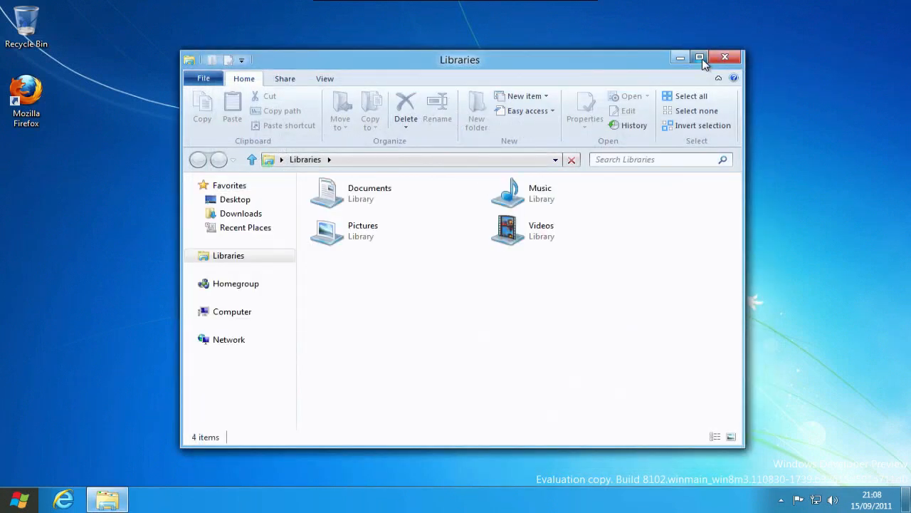
left_click(699, 57)
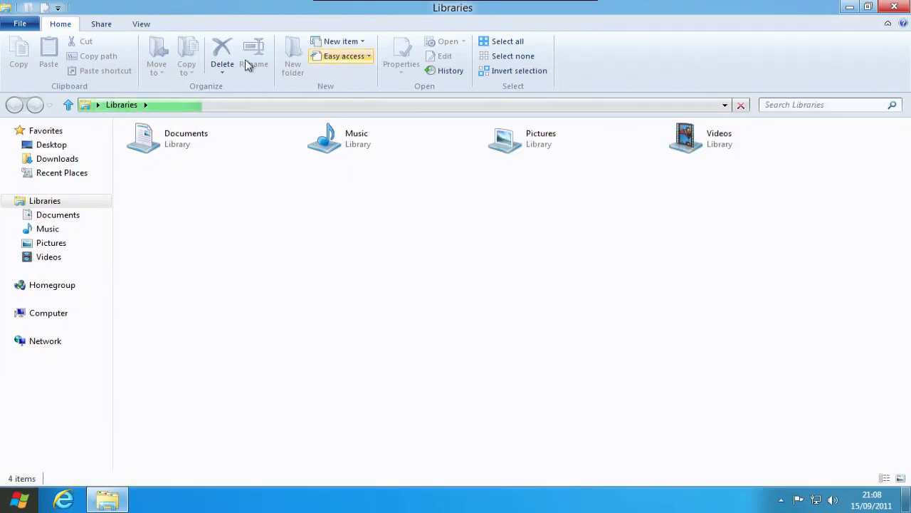
mouse_move(635, 71)
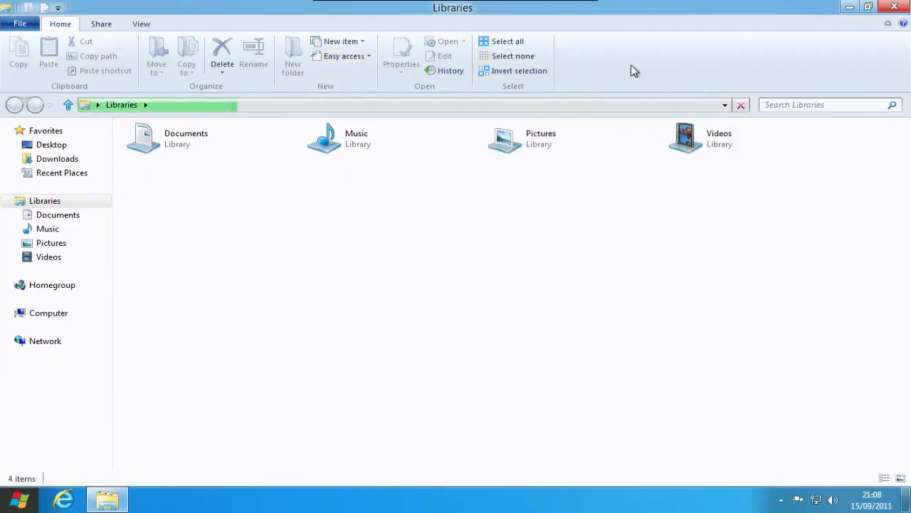
mouse_move(111, 65)
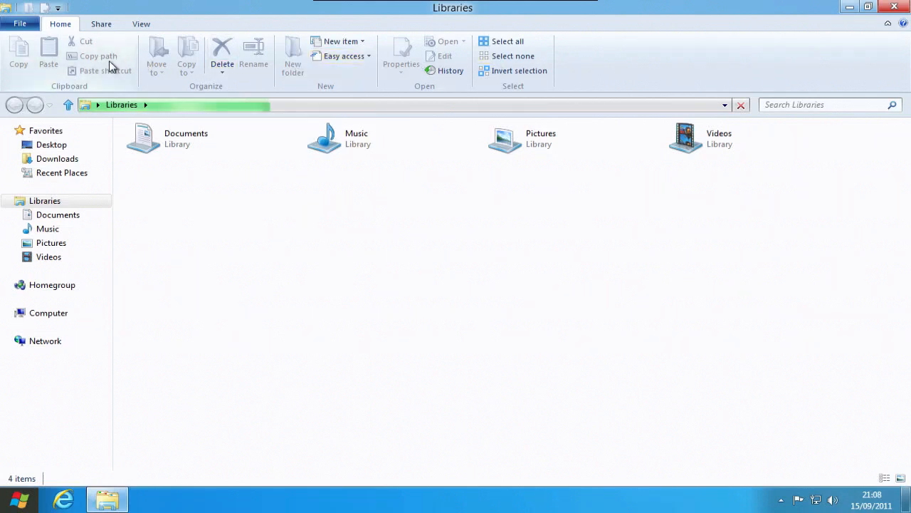
mouse_move(99, 56)
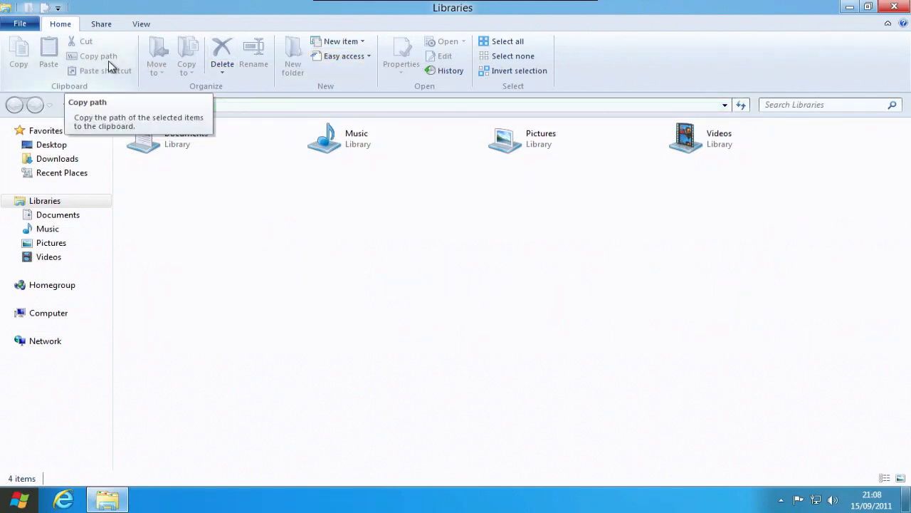
mouse_move(623, 98)
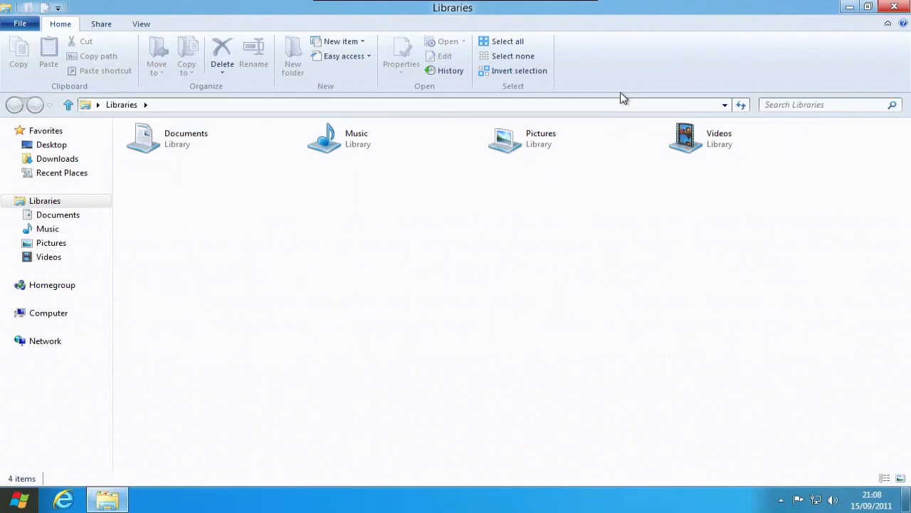
mouse_move(141, 52)
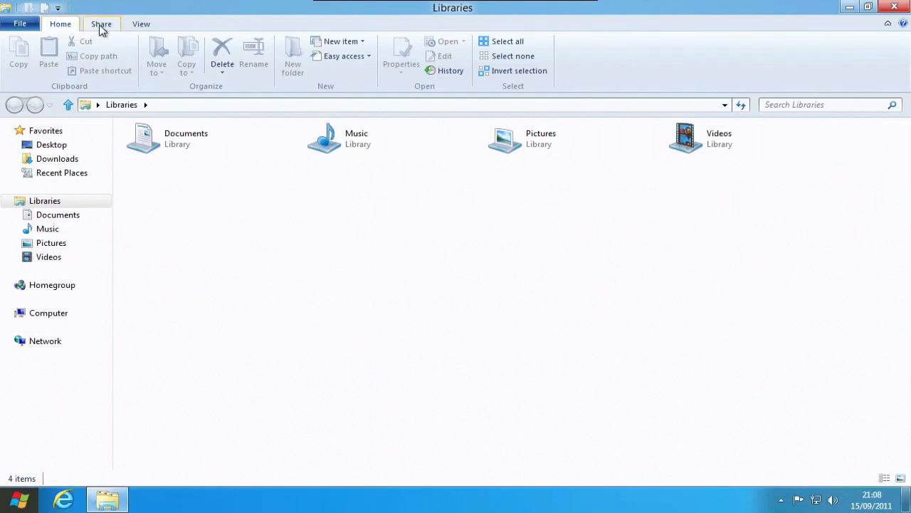
mouse_move(99, 67)
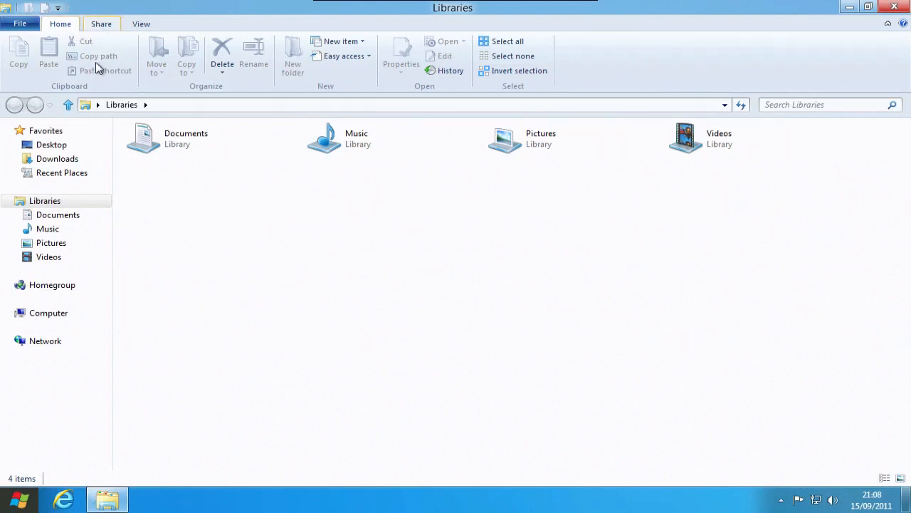
left_click(101, 23)
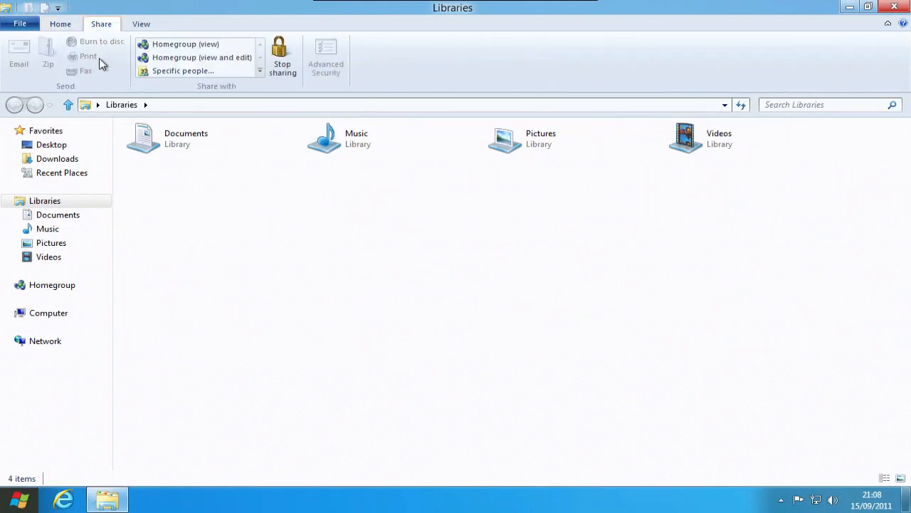
left_click(61, 24)
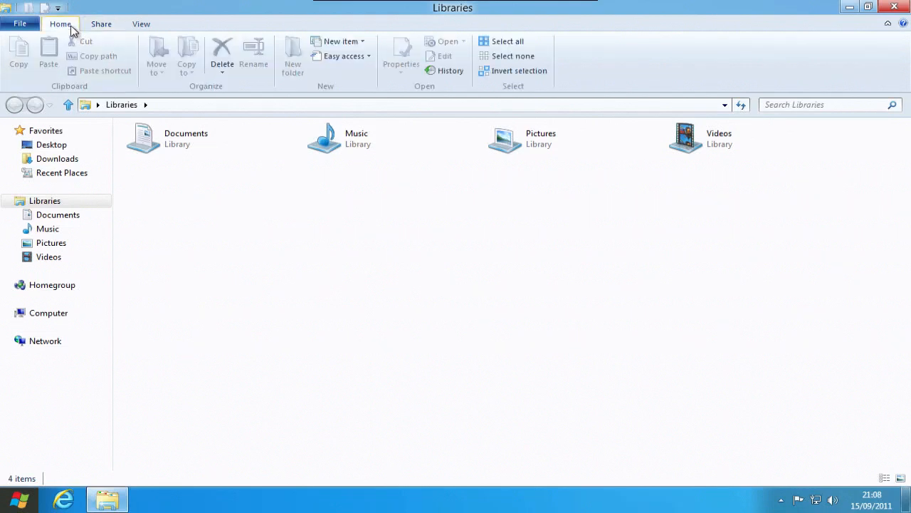
left_click(186, 138)
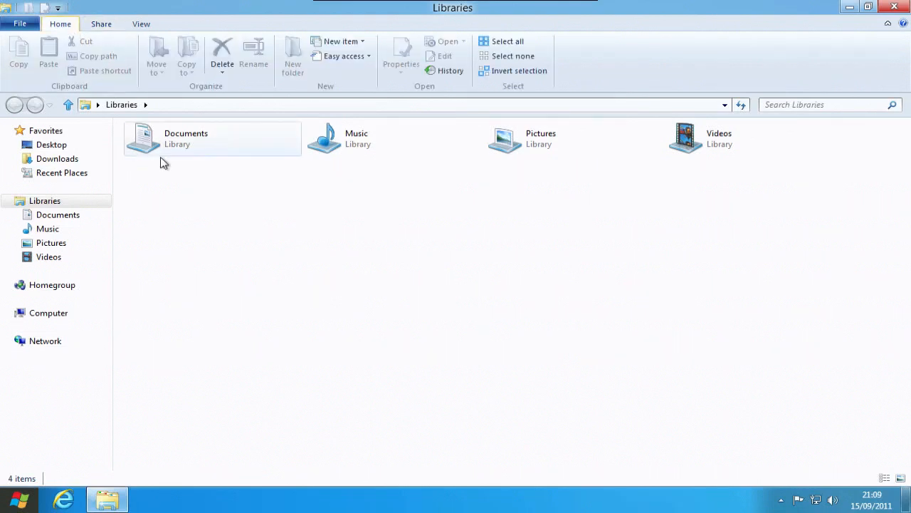
mouse_move(166, 143)
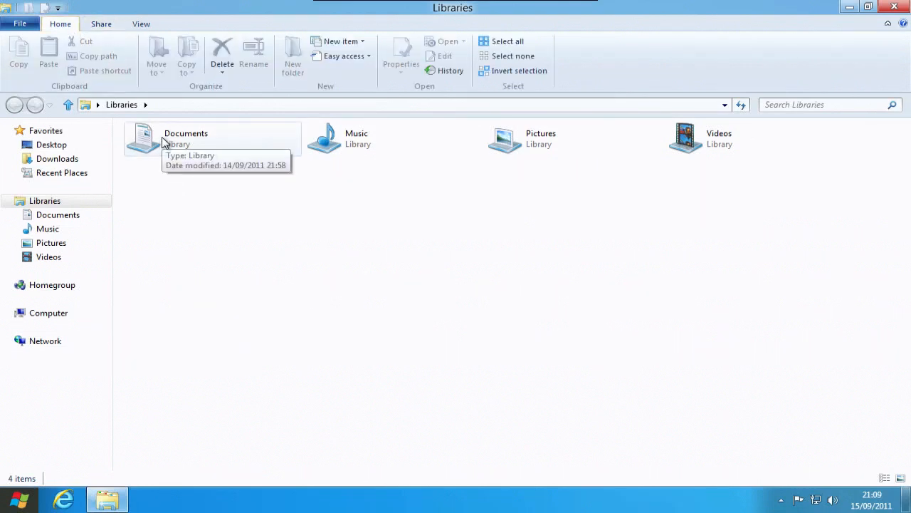
mouse_move(456, 41)
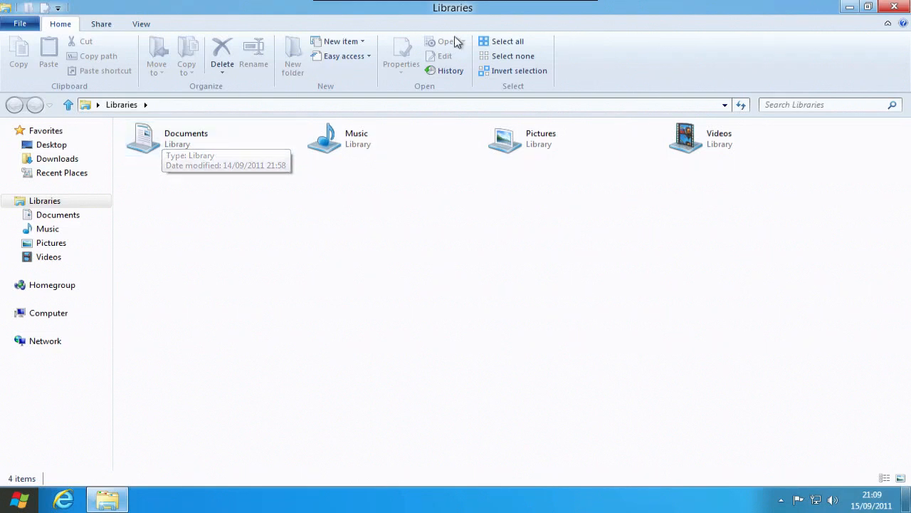
mouse_move(107, 78)
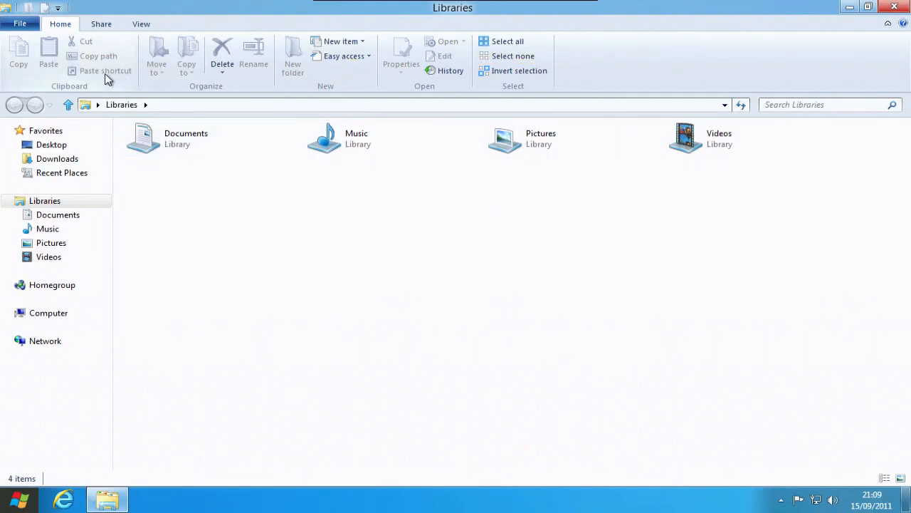
mouse_move(105, 71)
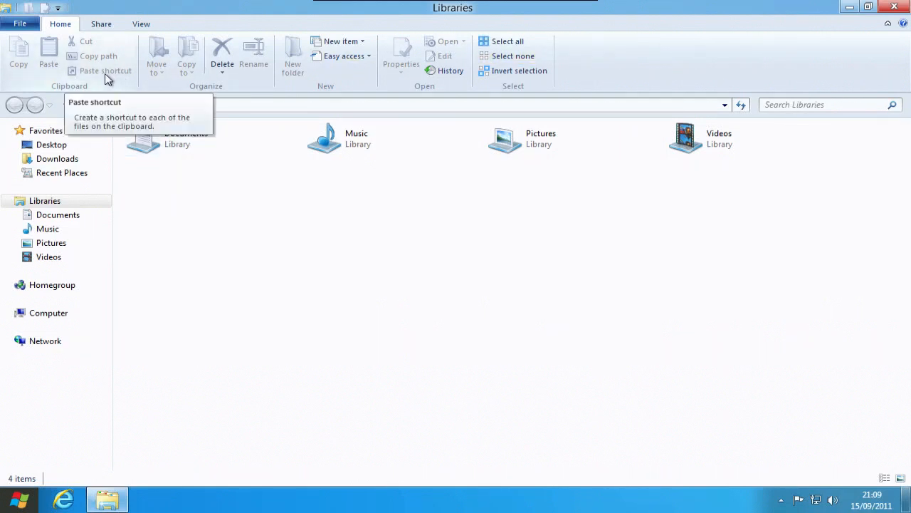
mouse_move(883, 37)
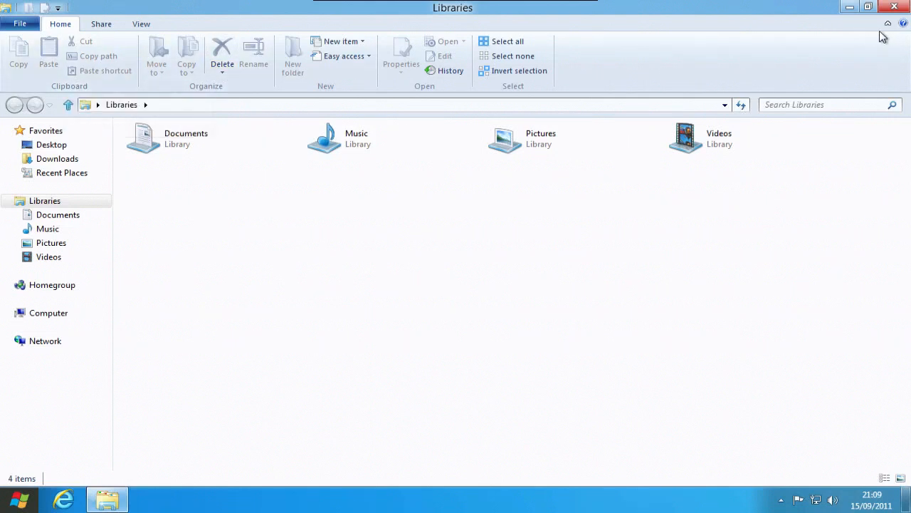
Minimize the Windows Explorer ribbon.
left_click(887, 23)
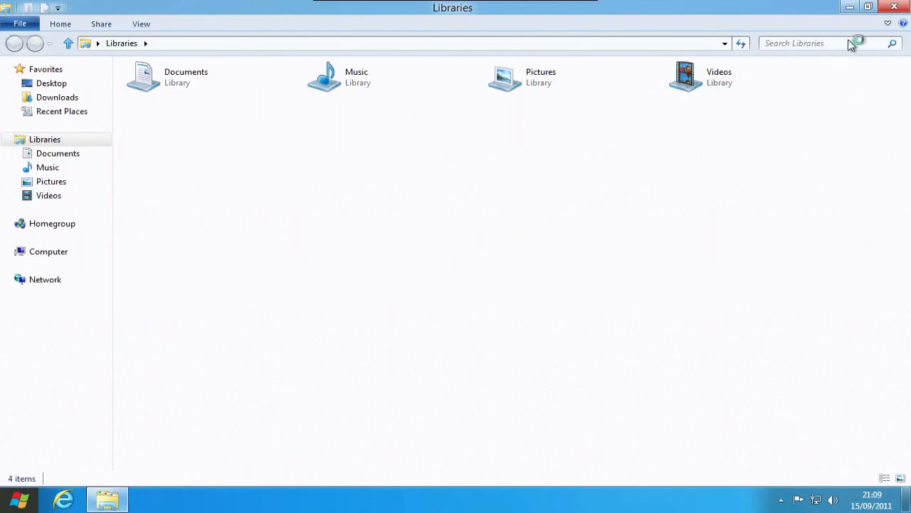
mouse_move(732, 111)
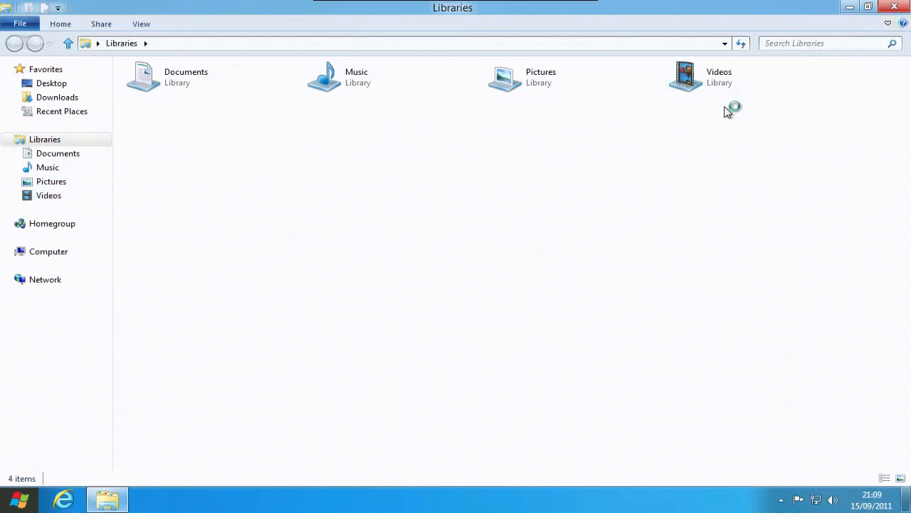
mouse_move(691, 113)
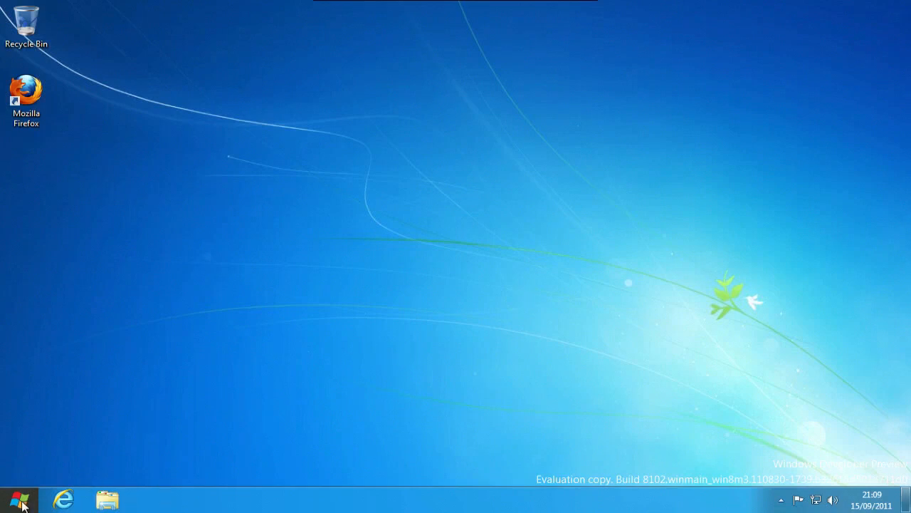
mouse_move(14, 498)
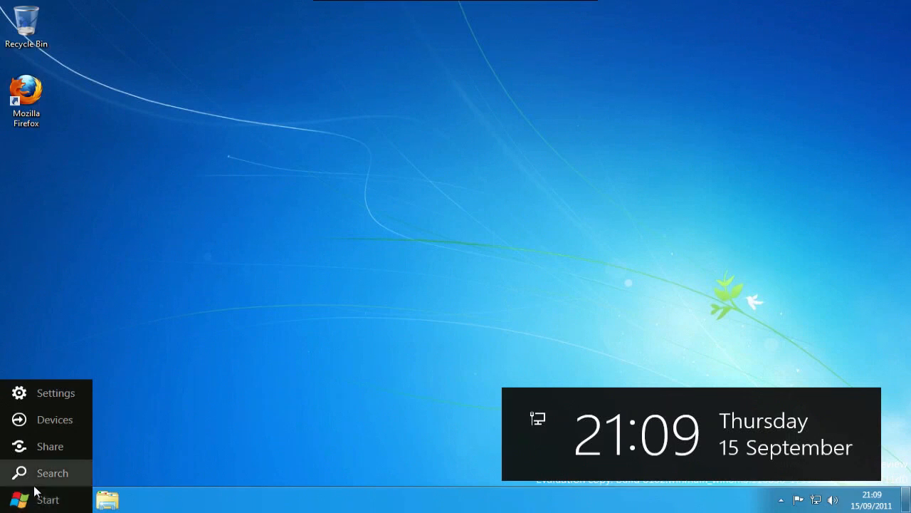
mouse_move(56, 393)
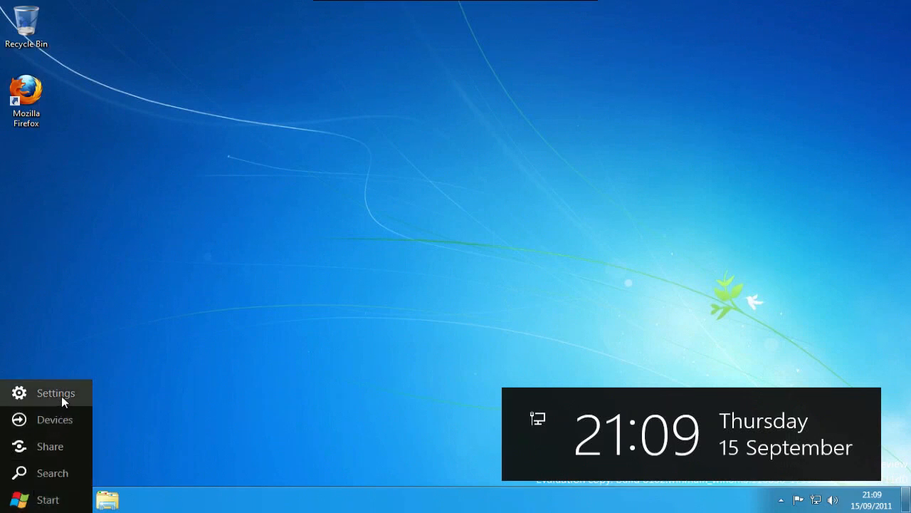
mouse_move(52, 473)
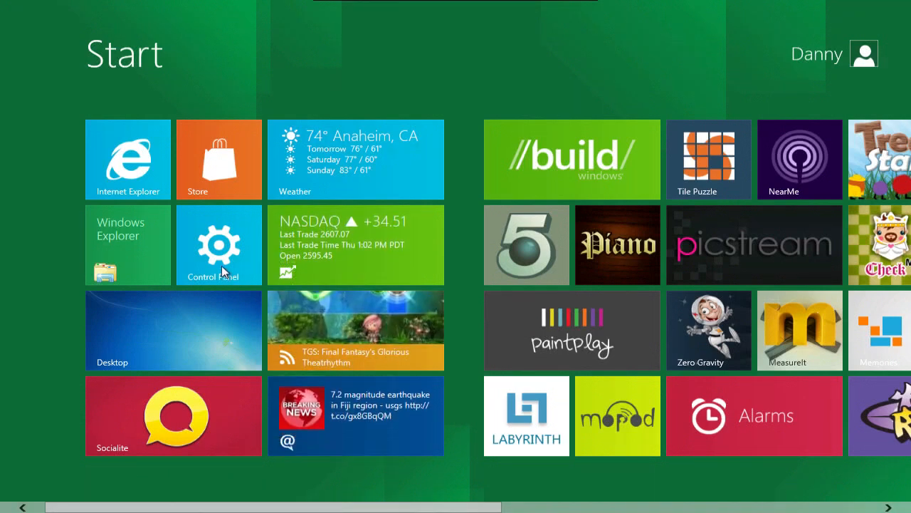
Open the Metro Control Panel and browse Personalize lock screen and user tile options.
left_click(219, 244)
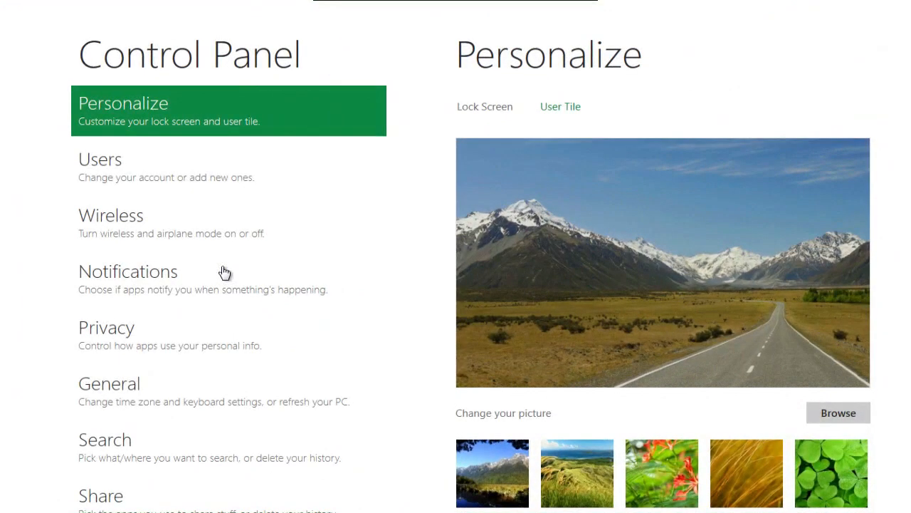
scroll("down", 3)
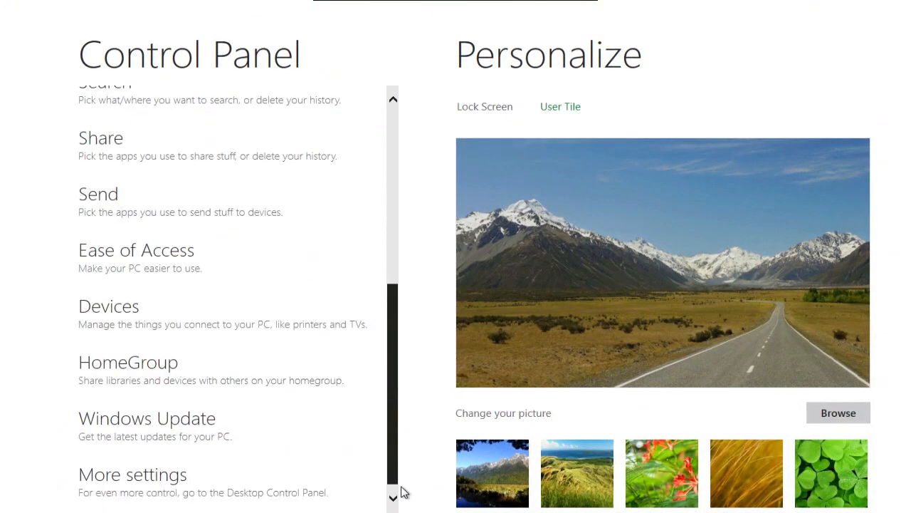
scroll("up", 3)
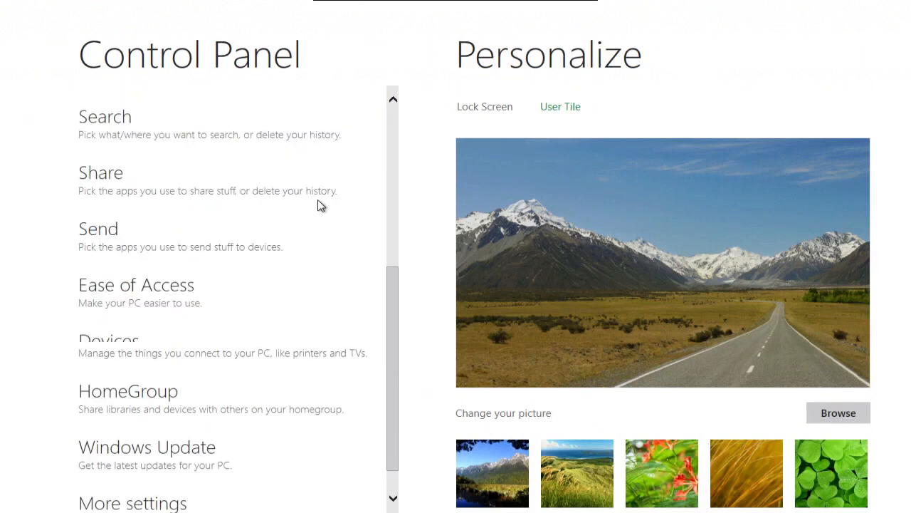
scroll("up", 3)
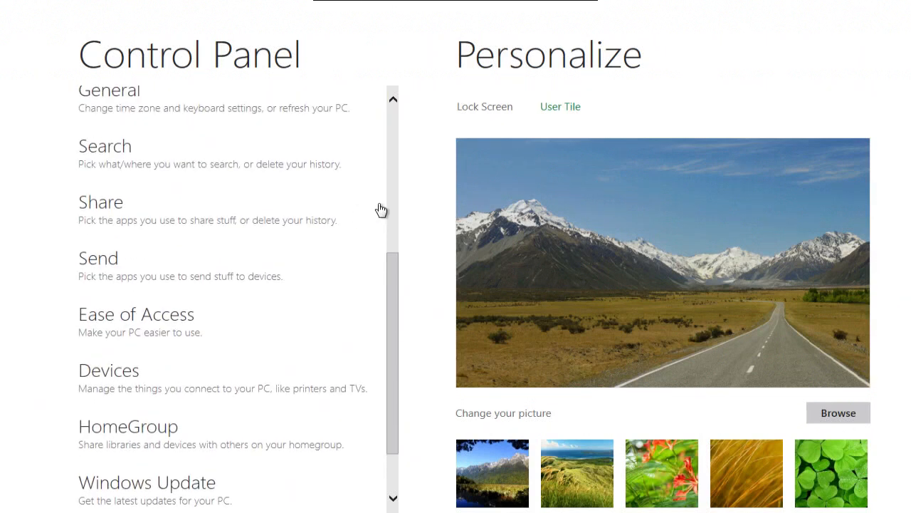
scroll("down", 3)
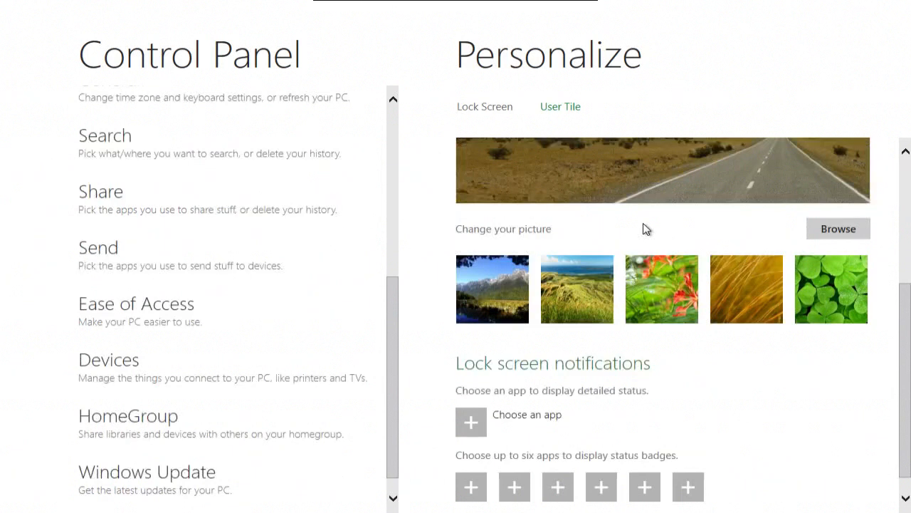
scroll("up", 3)
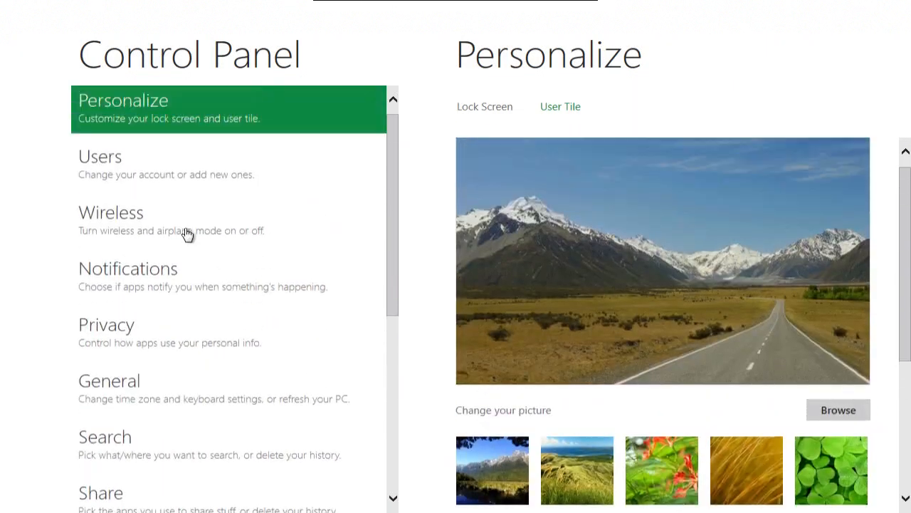
View the Notifications settings and scroll through the app toggles, all switched on.
left_click(128, 277)
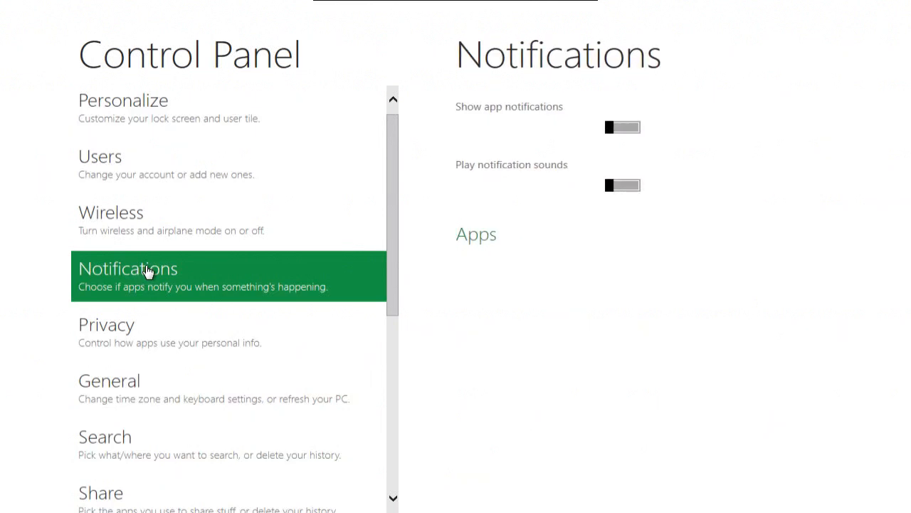
left_click(622, 127)
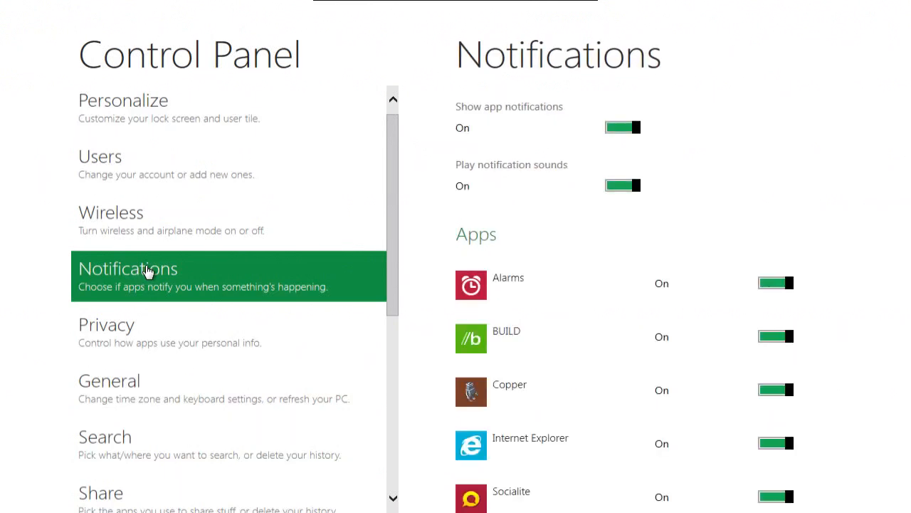
mouse_move(193, 256)
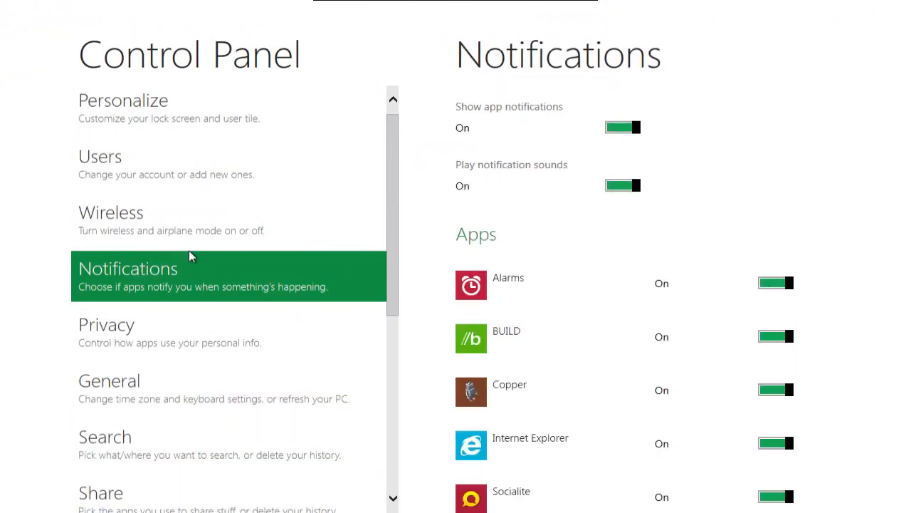
scroll("down", 3)
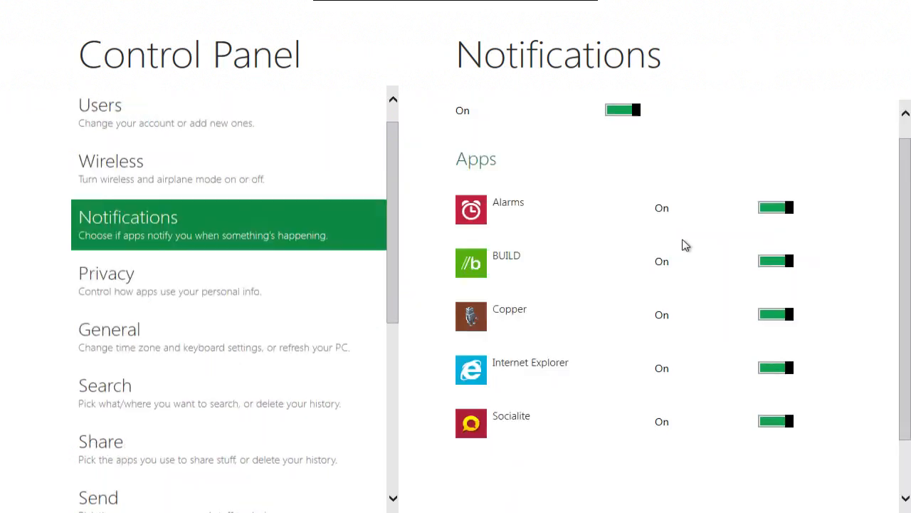
scroll("down", 3)
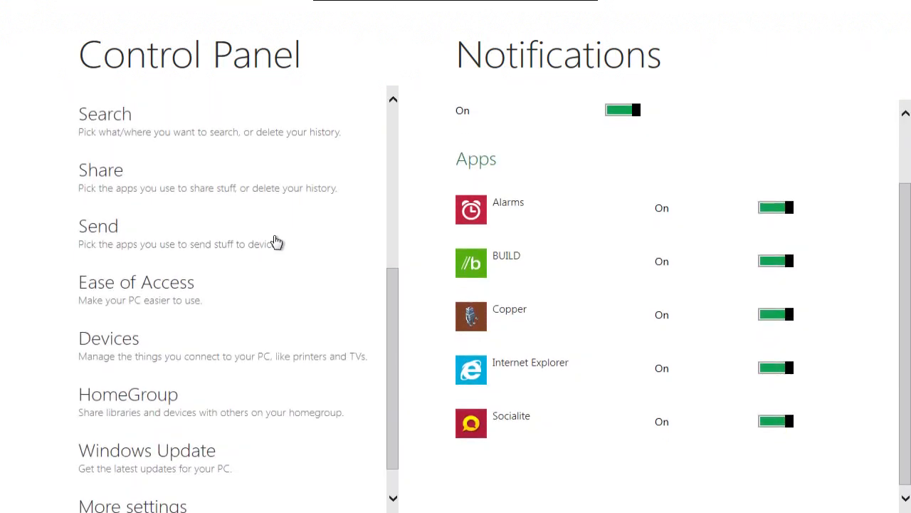
scroll("down", 3)
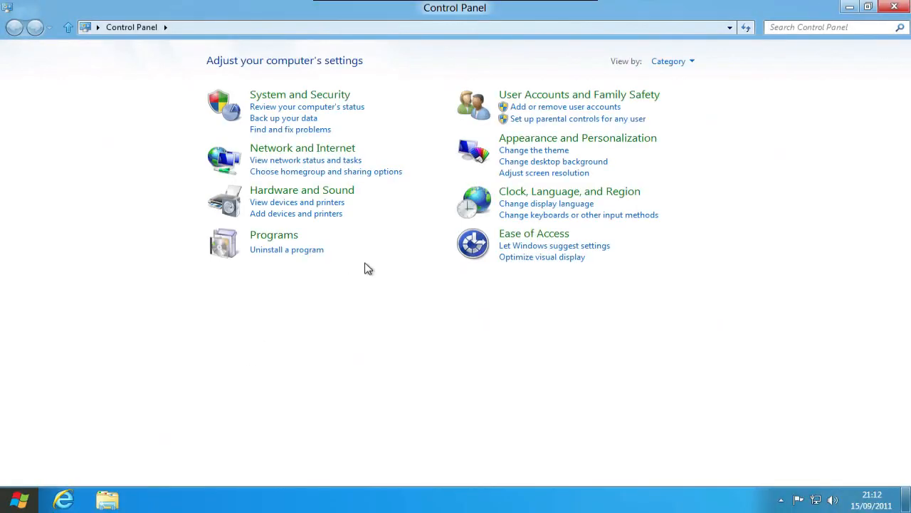
mouse_move(281, 146)
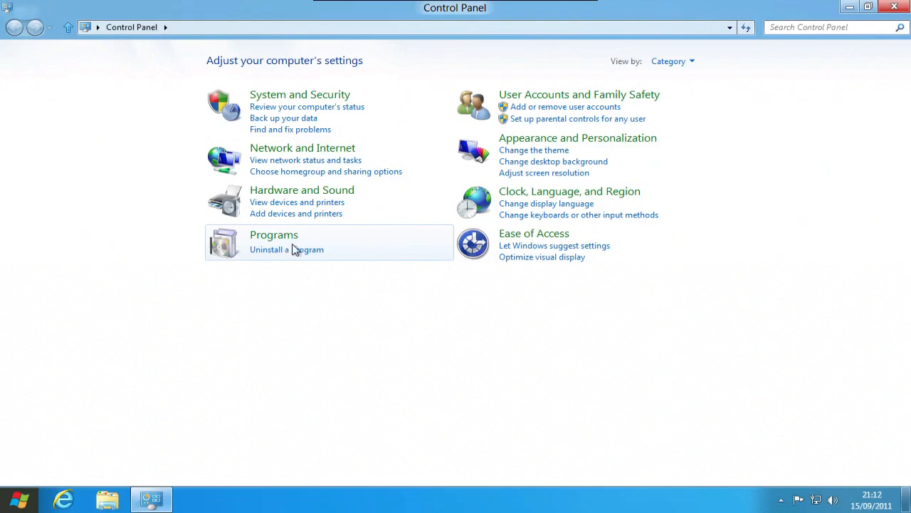
mouse_move(297, 202)
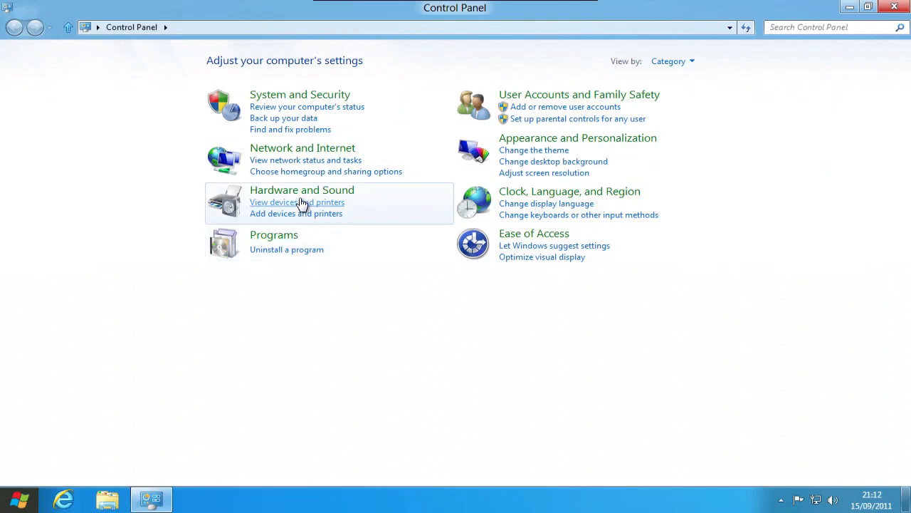
mouse_move(420, 180)
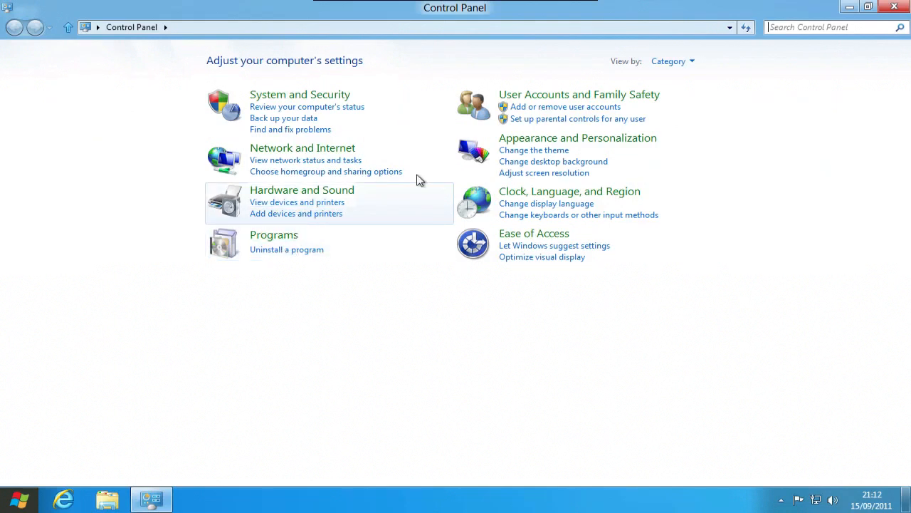
mouse_move(888, 8)
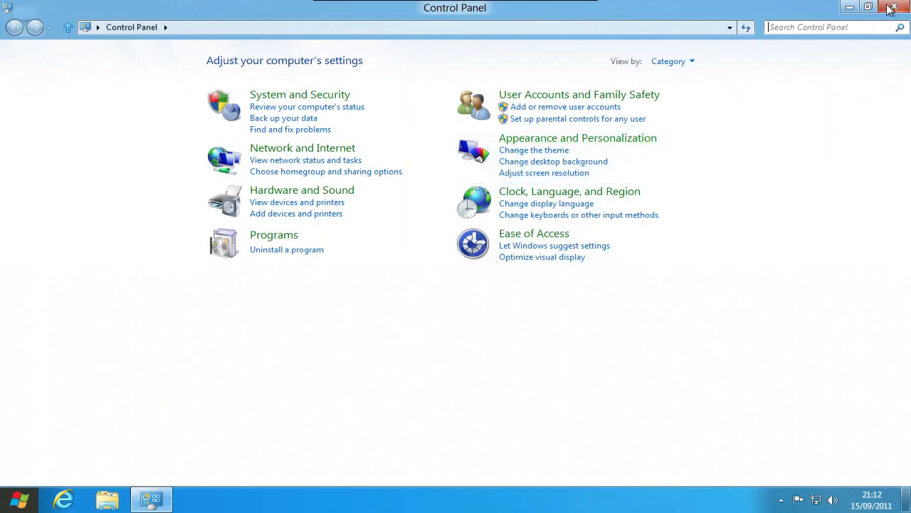
Close the classic desktop Control Panel window, leaving the desktop showing.
left_click(868, 7)
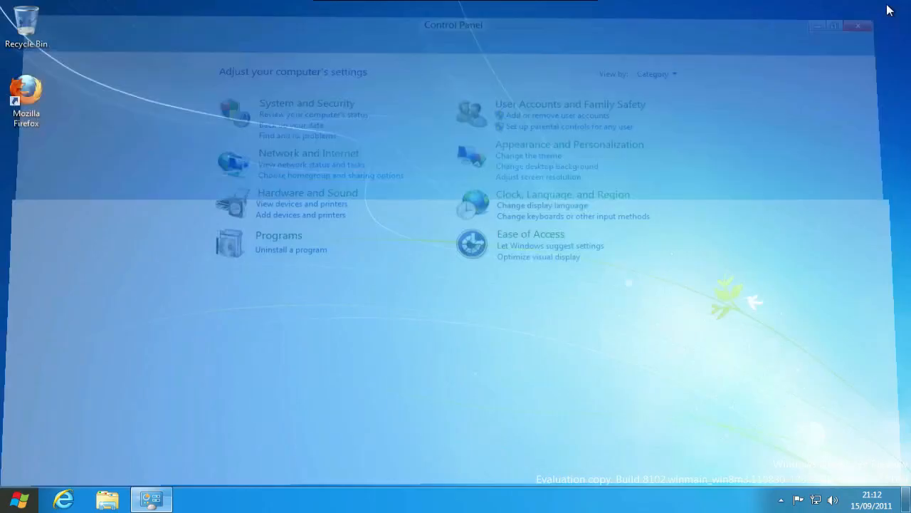
Return from the desktop to the Metro Start screen with its live tiles.
left_click(859, 26)
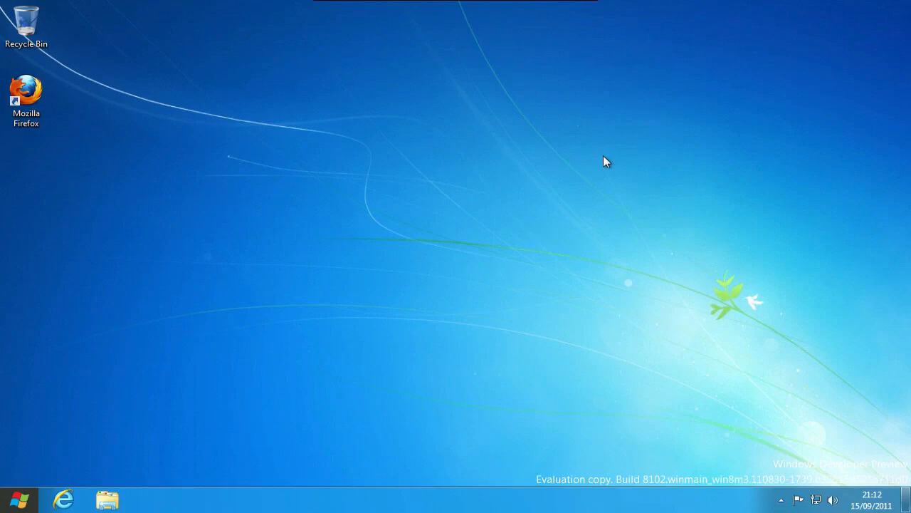
mouse_move(328, 311)
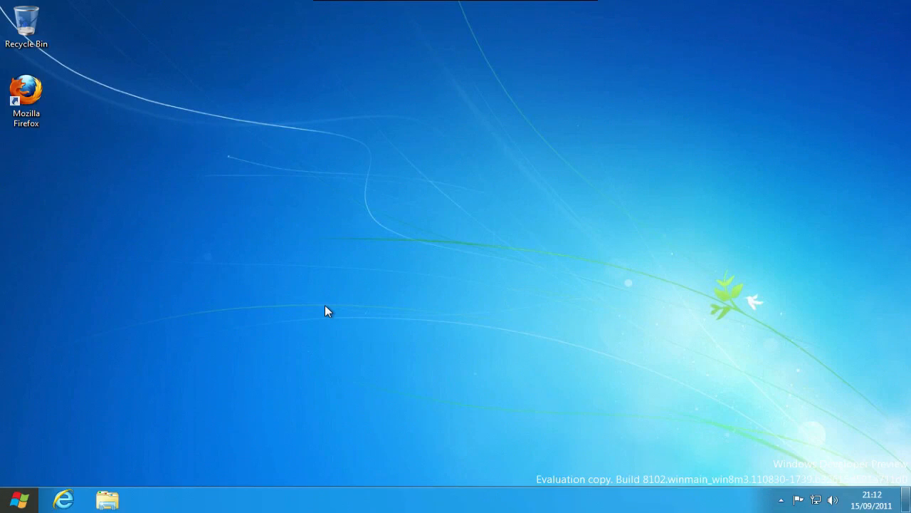
mouse_move(126, 413)
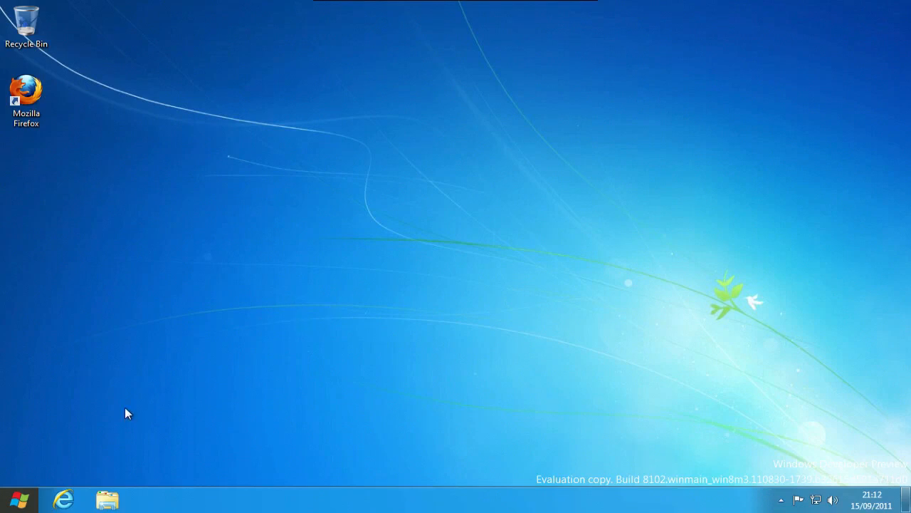
mouse_move(159, 391)
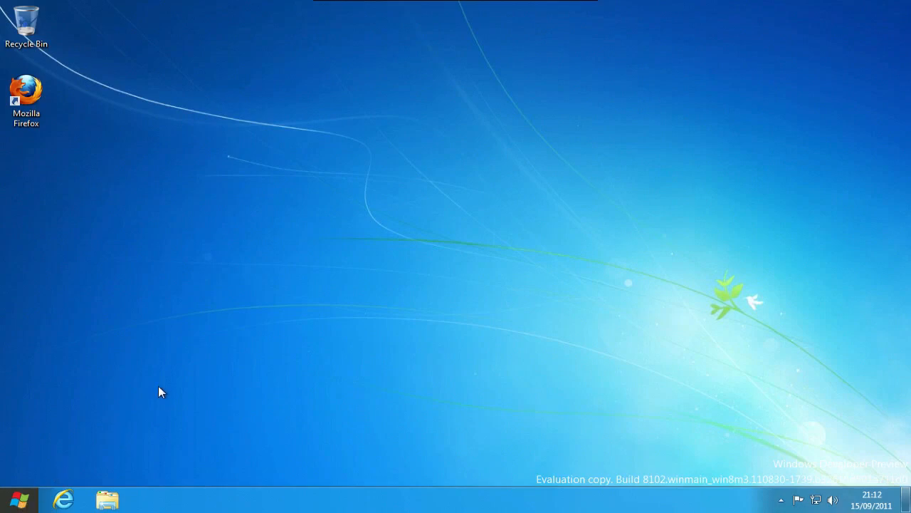
left_click(10, 498)
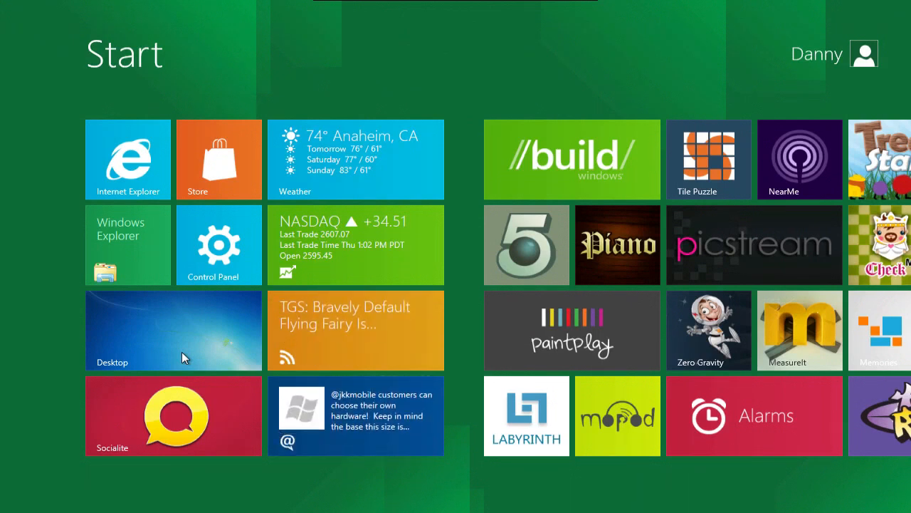
Switch to the desktop, back to Start, then to the desktop again.
left_click(173, 330)
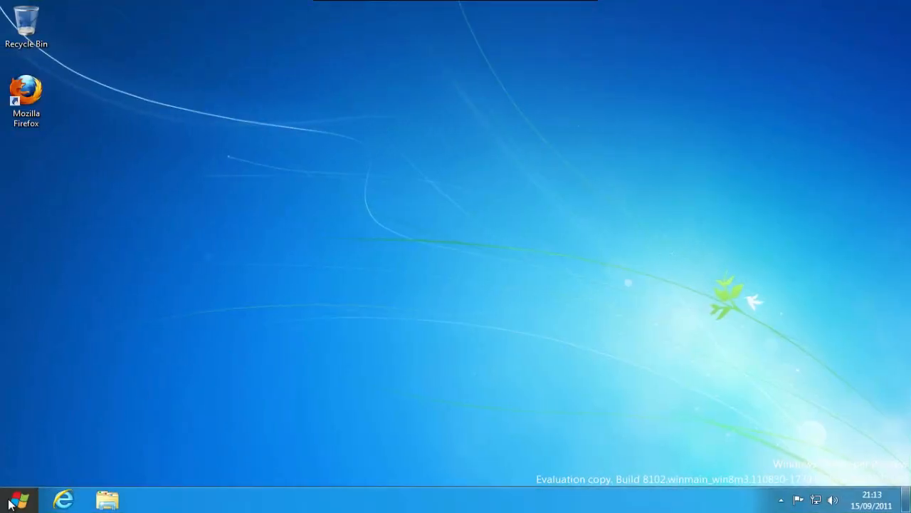
left_click(9, 498)
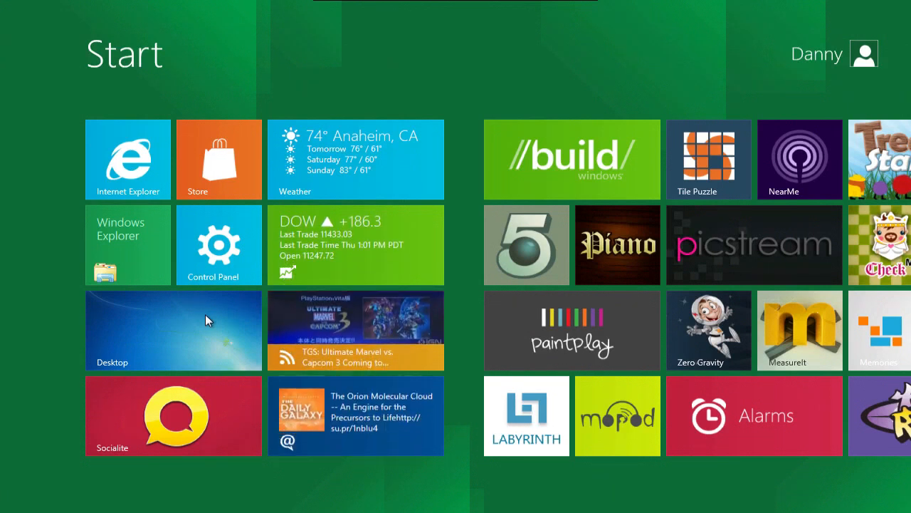
left_click(173, 330)
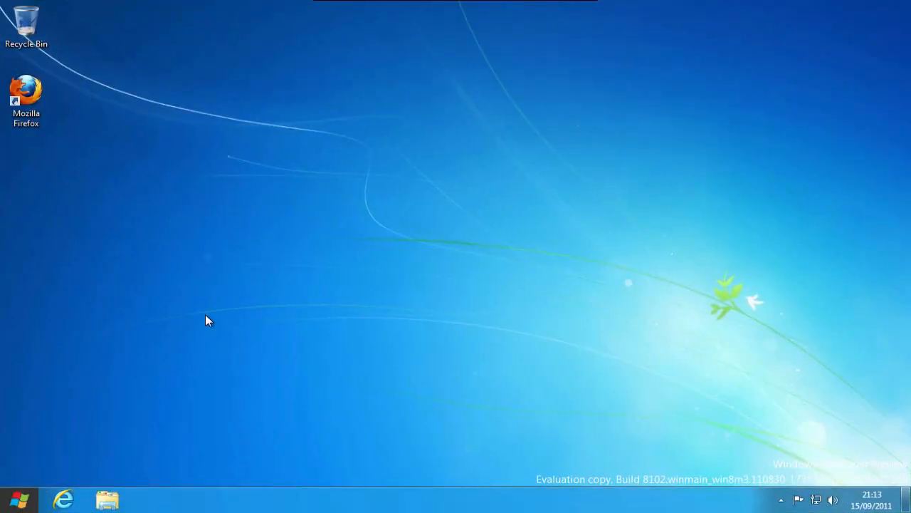
mouse_move(159, 378)
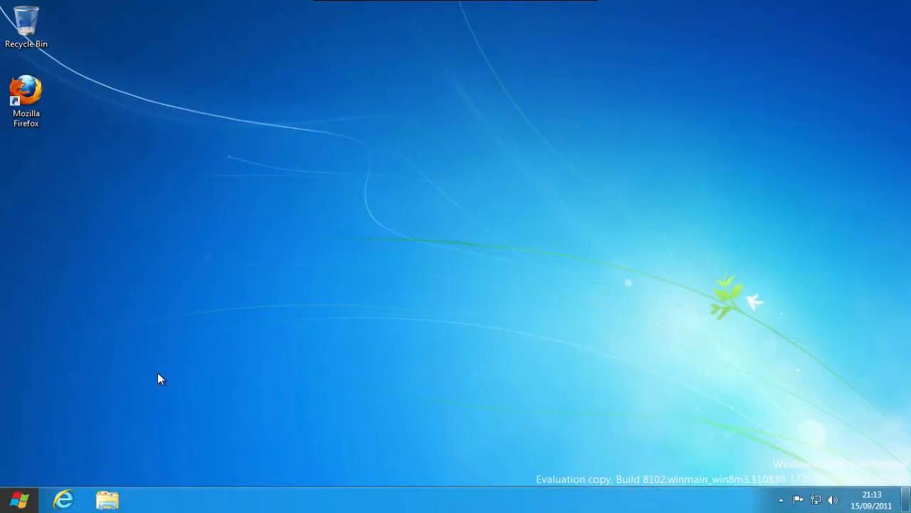
mouse_move(77, 460)
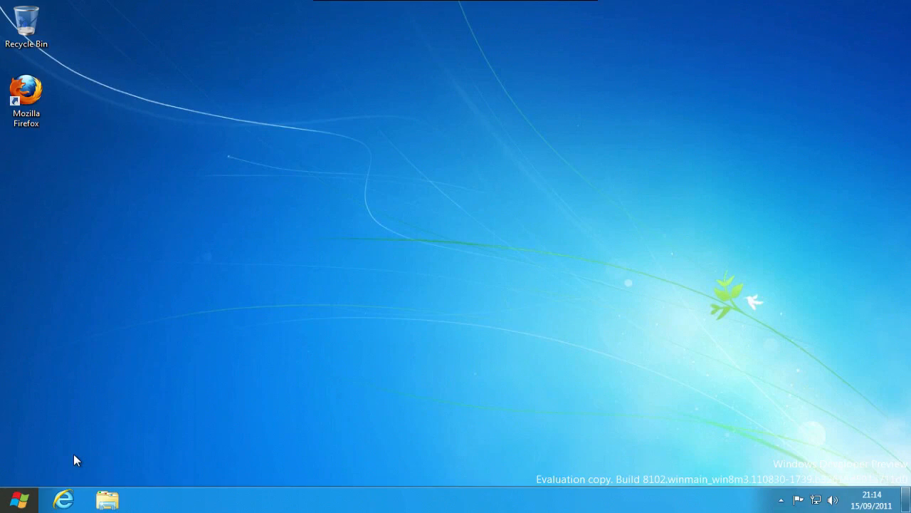
mouse_move(130, 447)
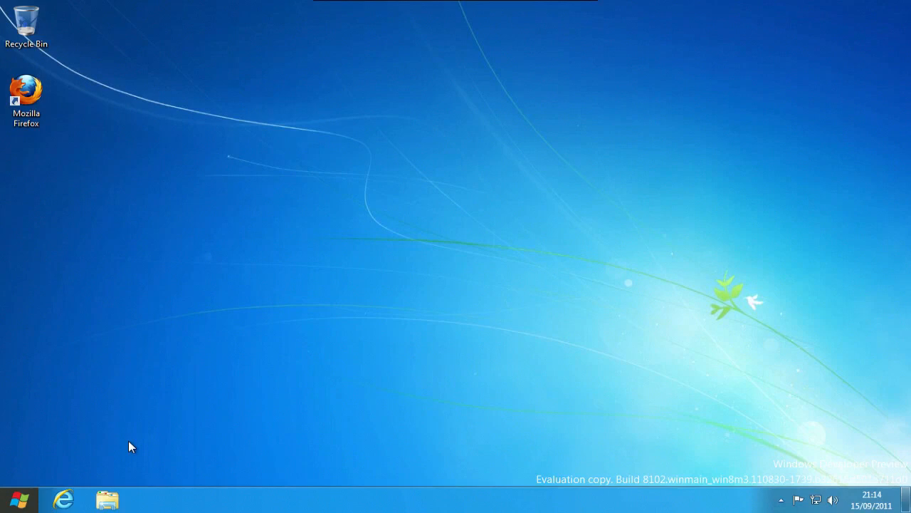
mouse_move(238, 425)
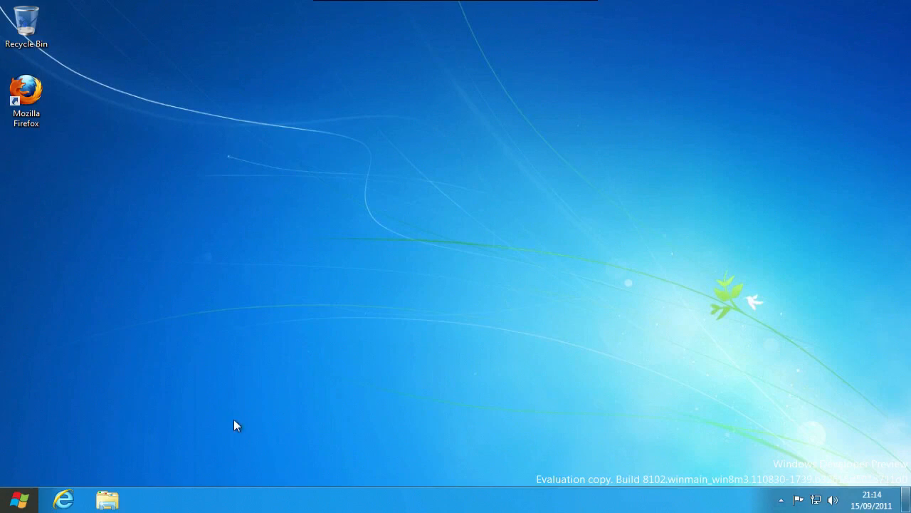
mouse_move(584, 261)
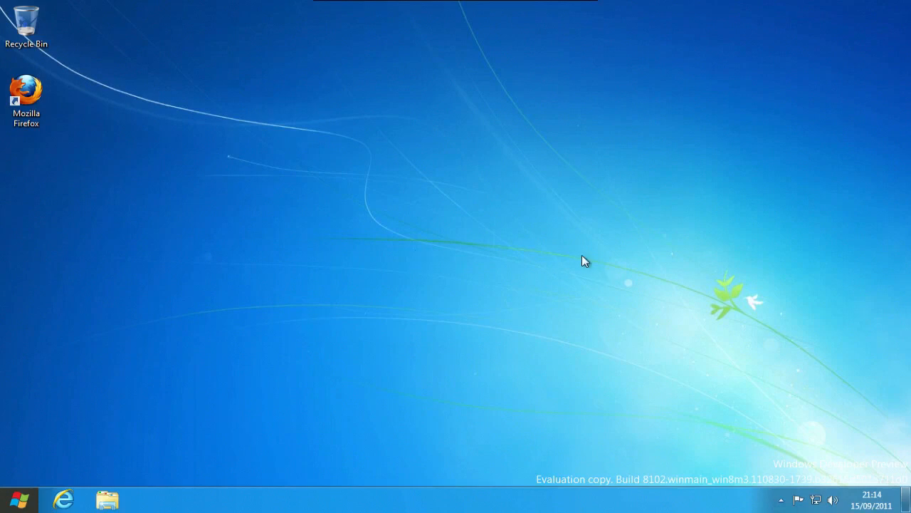